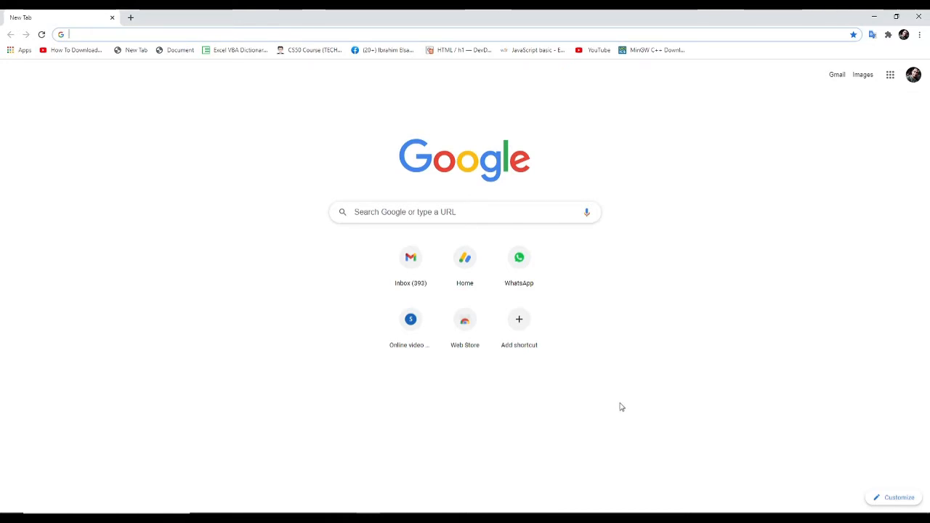
mouse_move(631, 397)
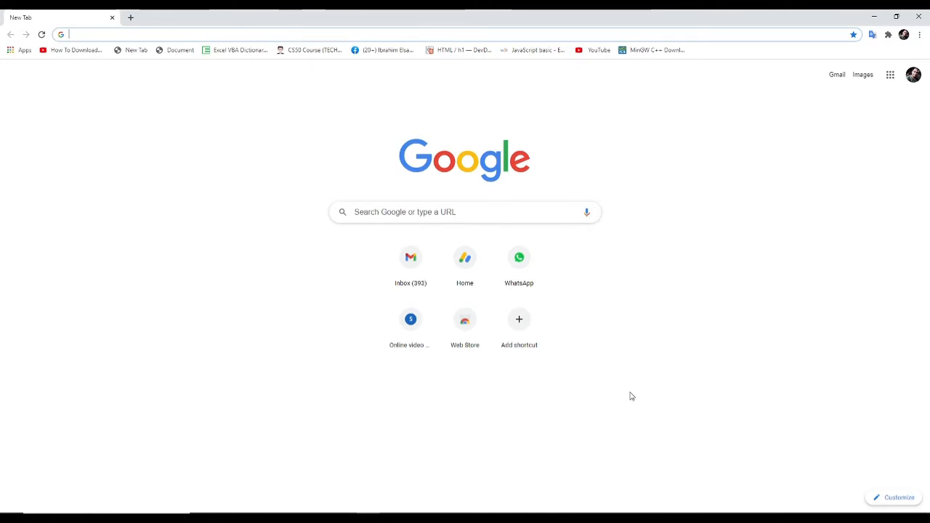
mouse_move(695, 369)
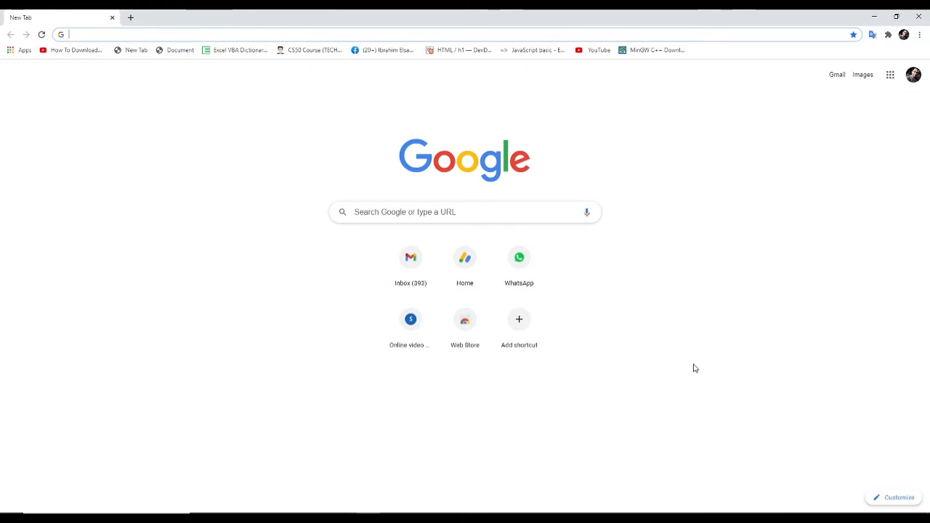
mouse_move(635, 445)
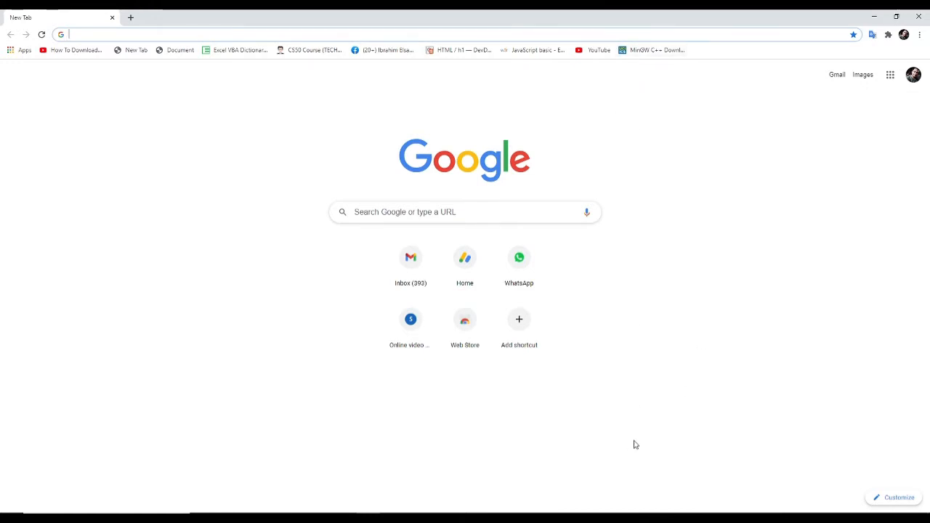
mouse_move(640, 101)
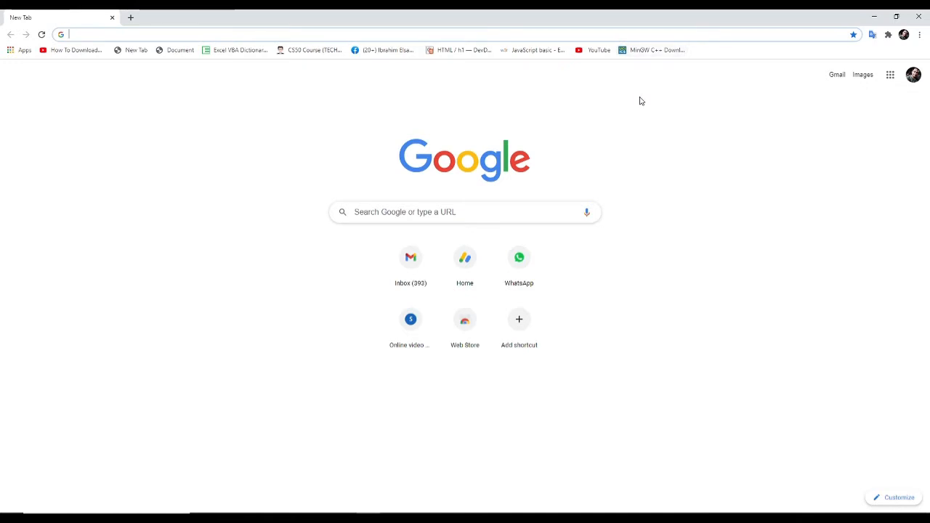
- Open the 'MinGW C++ Download' bookmark and skim down through its installation and path-editing steps
click(652, 50)
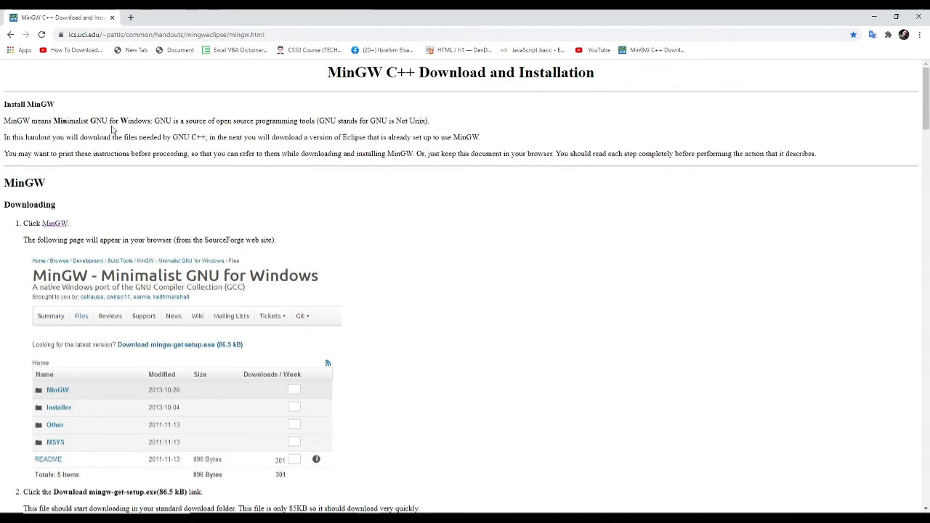
mouse_move(170, 145)
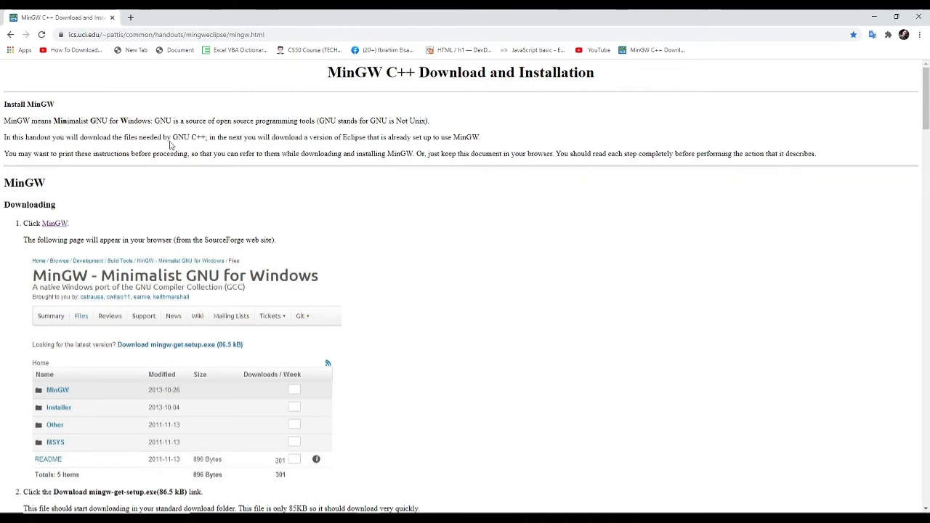
mouse_move(221, 135)
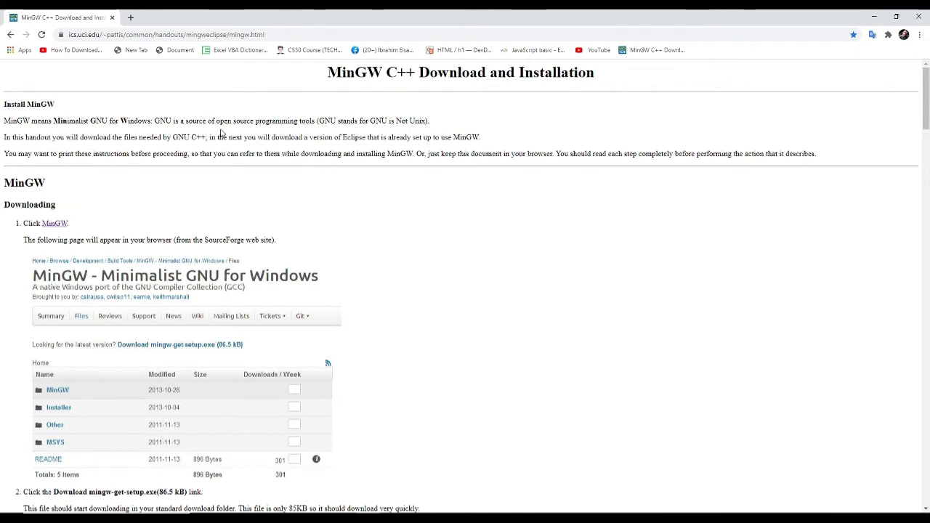
mouse_move(239, 133)
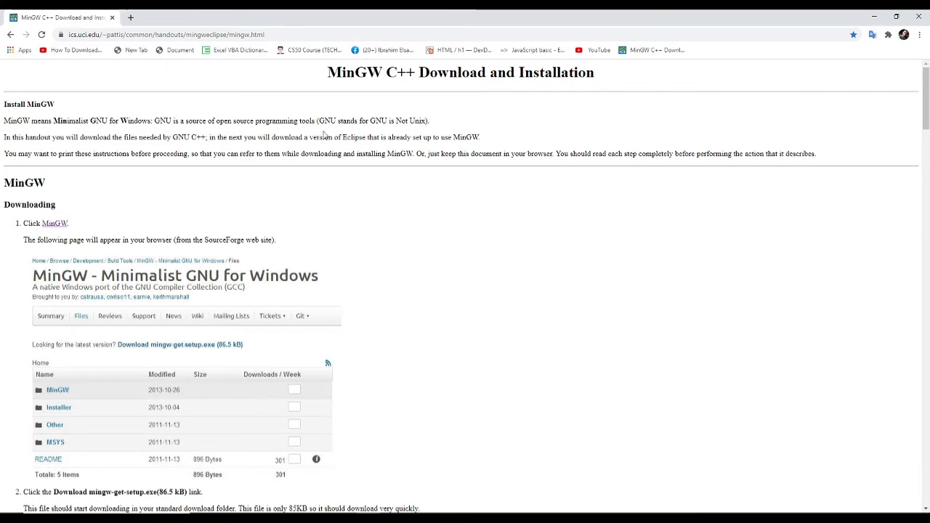
mouse_move(378, 128)
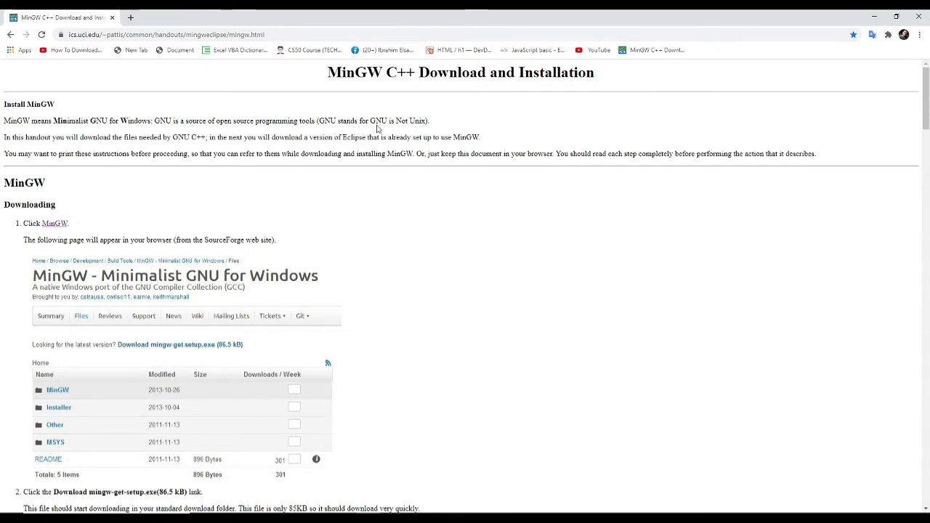
mouse_move(407, 133)
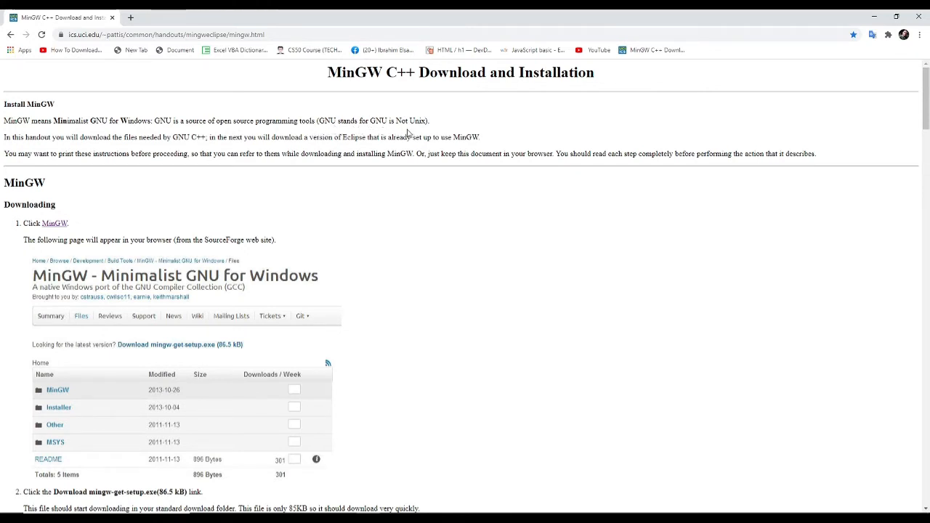
mouse_move(152, 264)
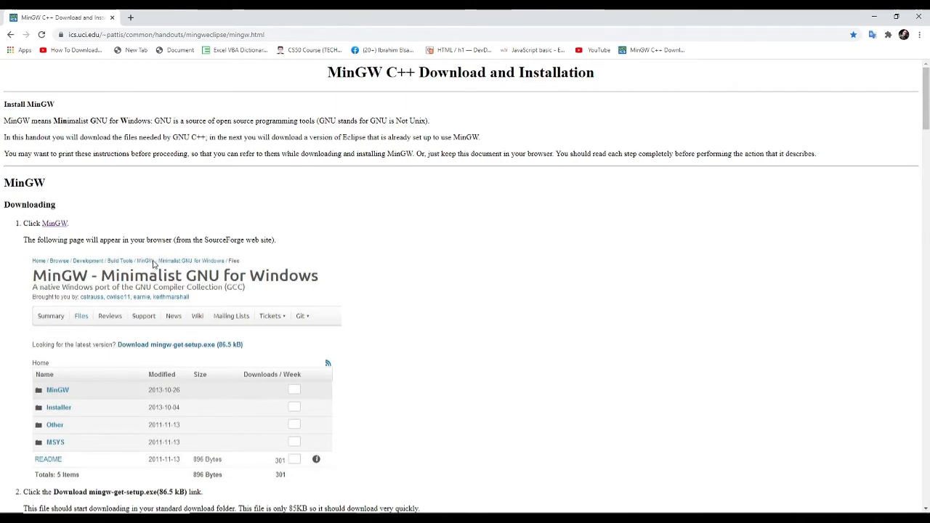
mouse_move(222, 307)
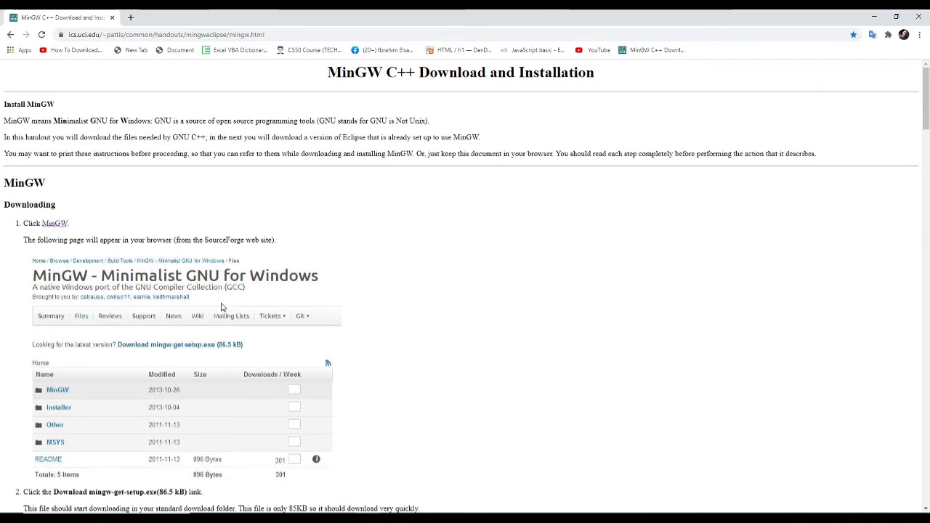
mouse_move(15, 231)
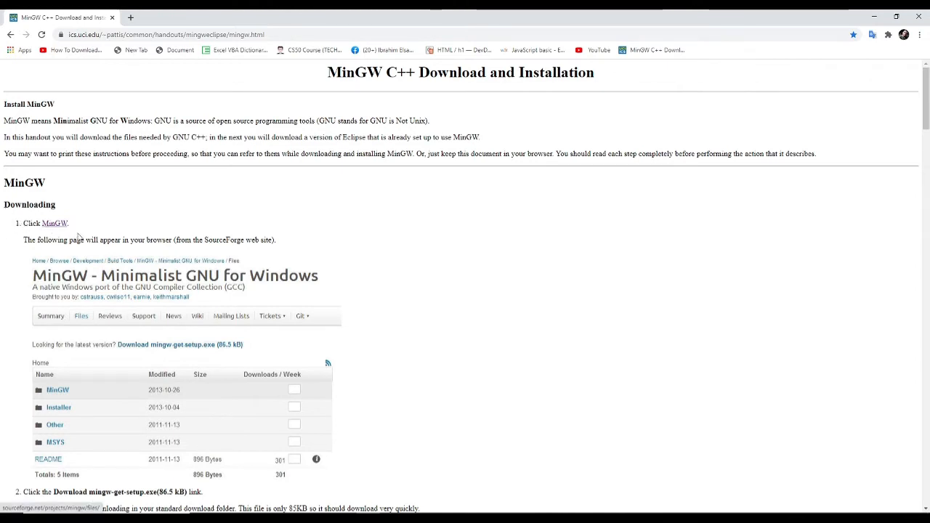
scroll(down, 3)
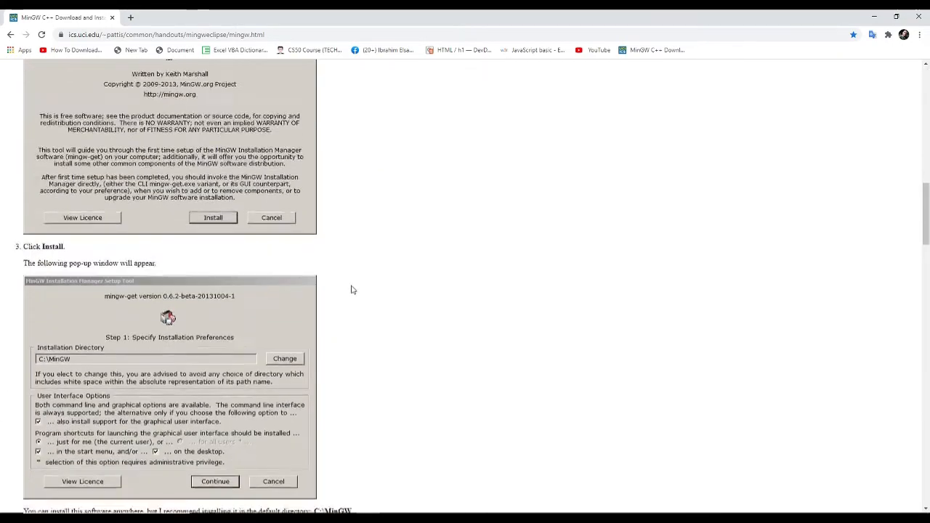
scroll(down, 3)
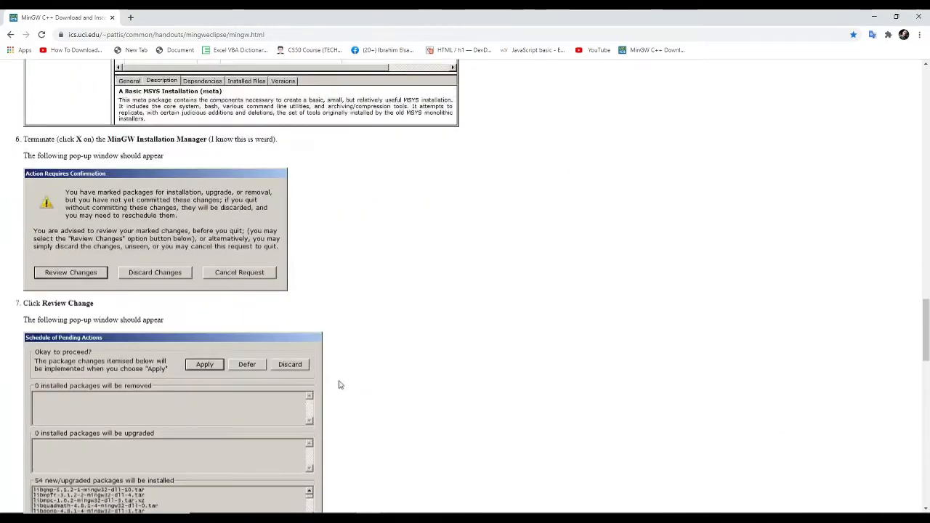
scroll(down, 3)
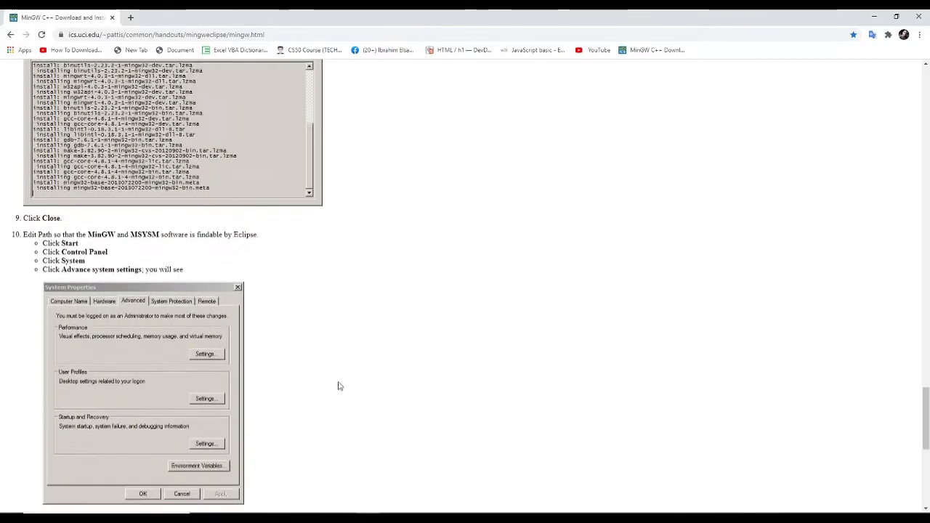
scroll(down, 3)
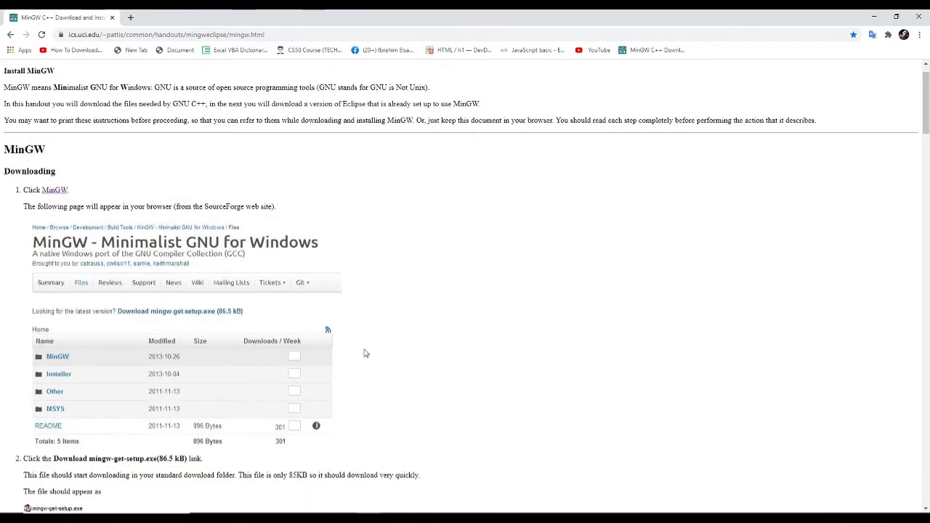
mouse_move(377, 366)
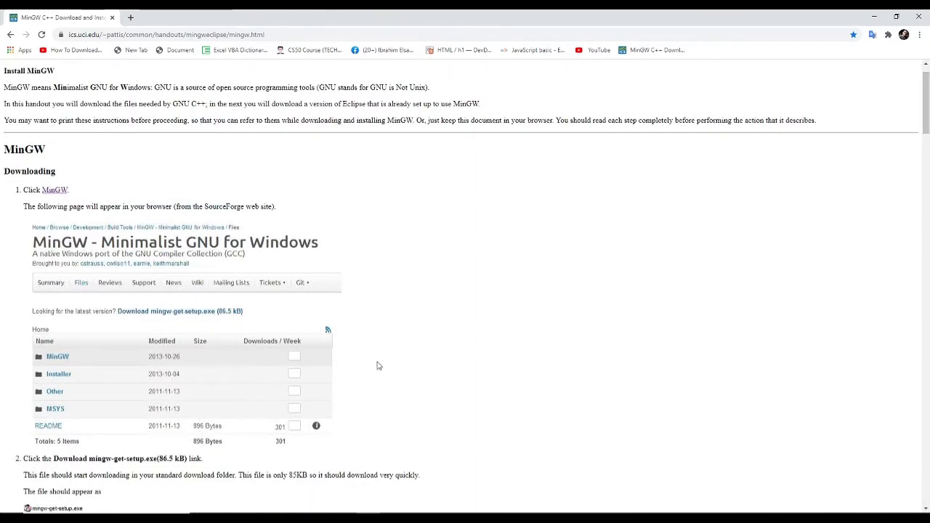
mouse_move(142, 349)
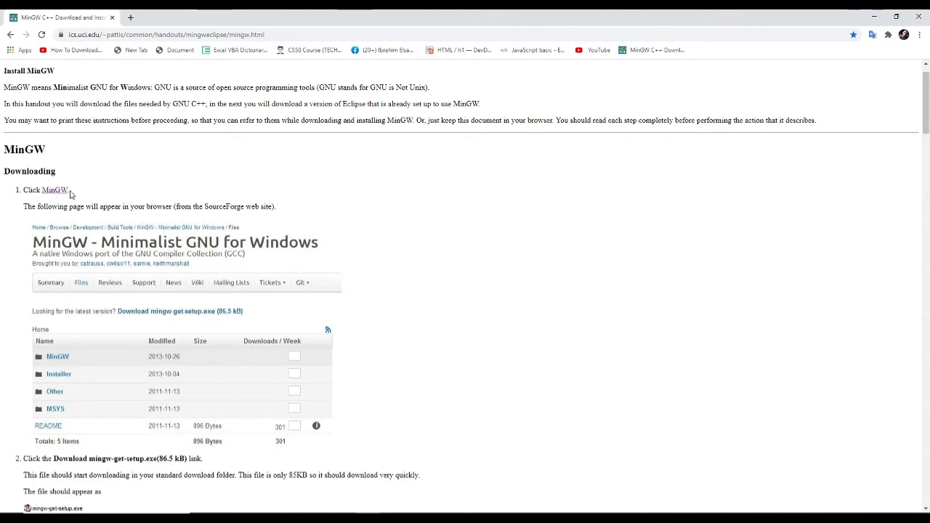
- Open MinGW's SourceForge files page and download the latest mingw-get-setup.exe
click(55, 190)
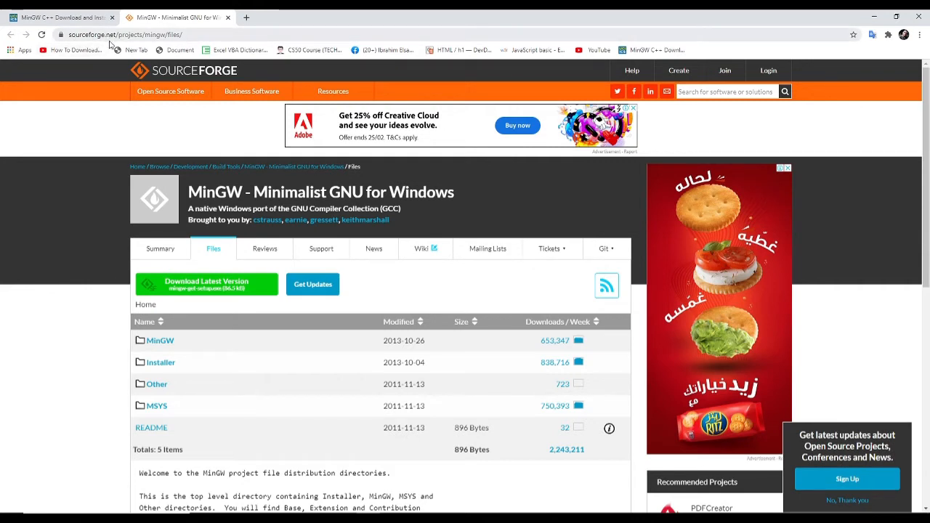
mouse_move(153, 46)
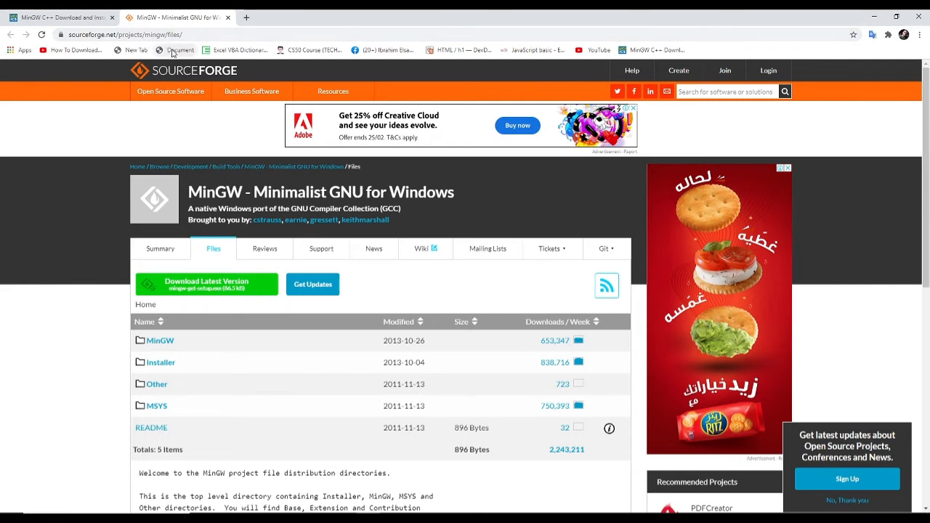
mouse_move(75, 303)
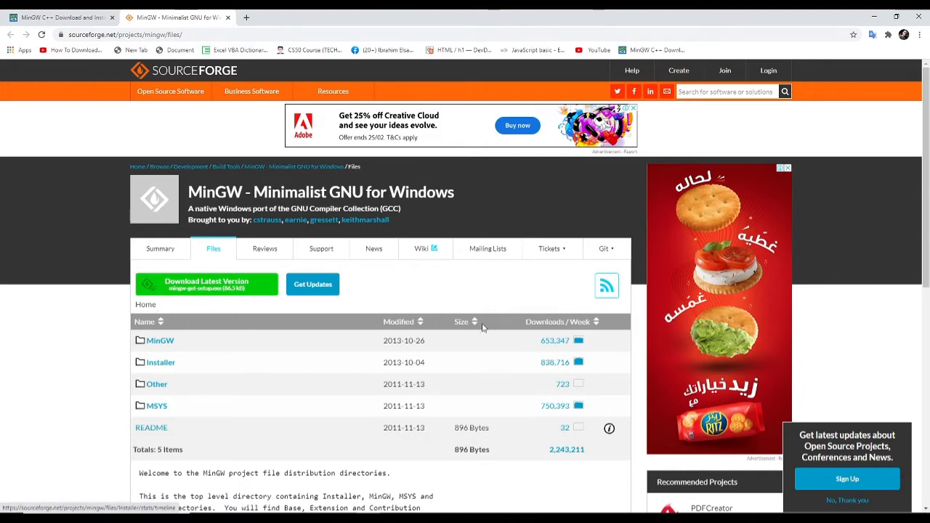
mouse_move(534, 204)
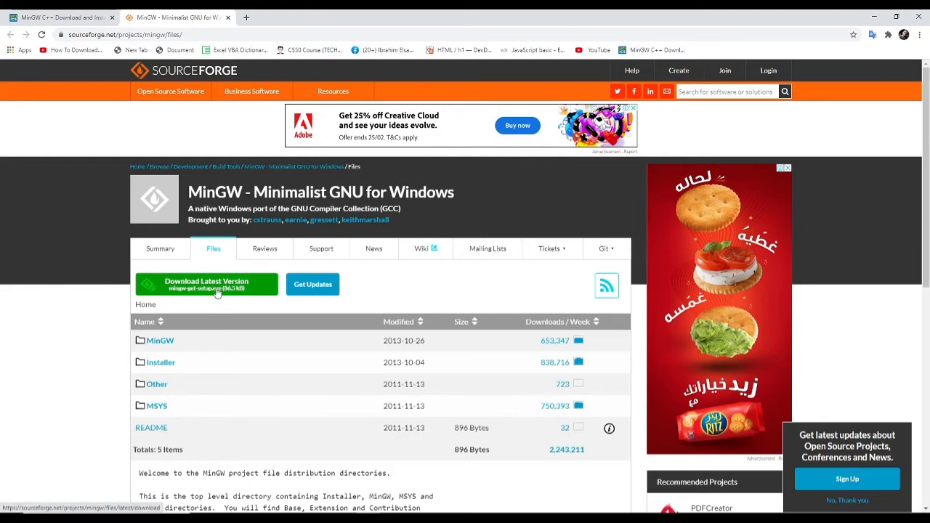
click(207, 284)
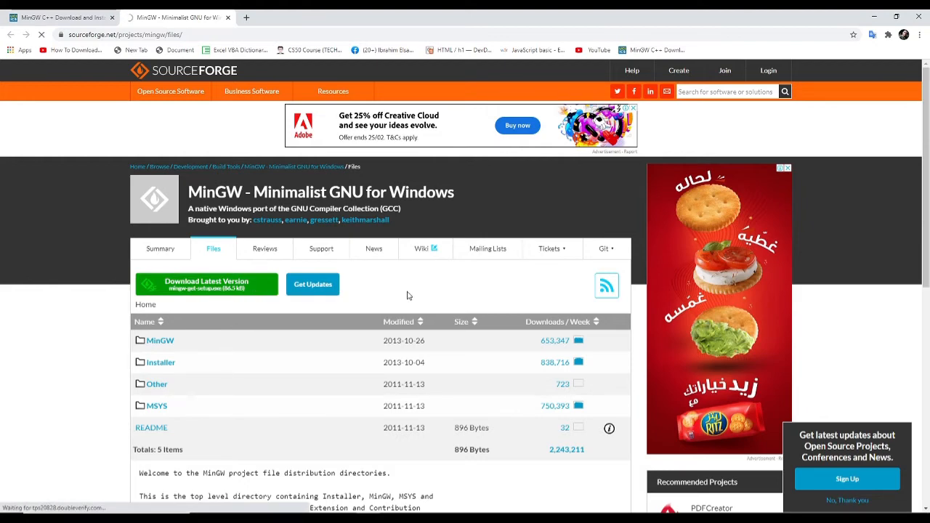
click(206, 284)
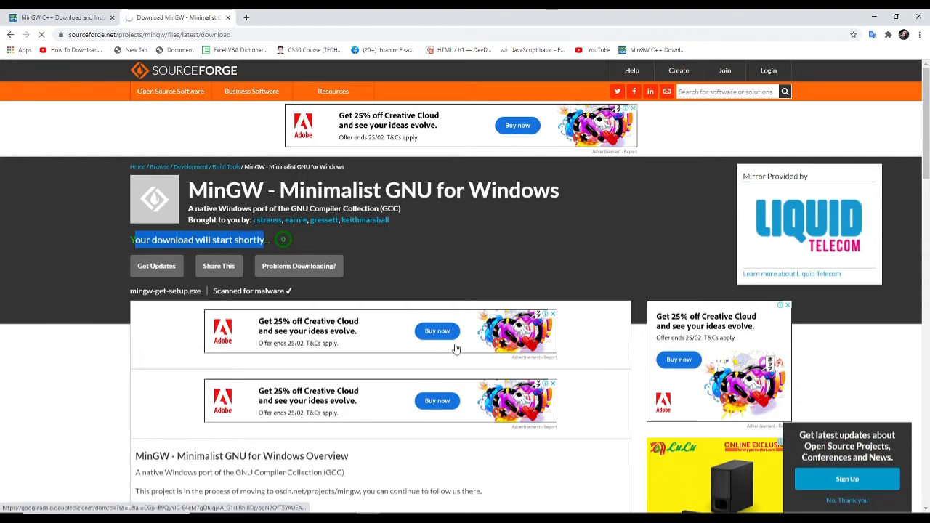
mouse_move(83, 424)
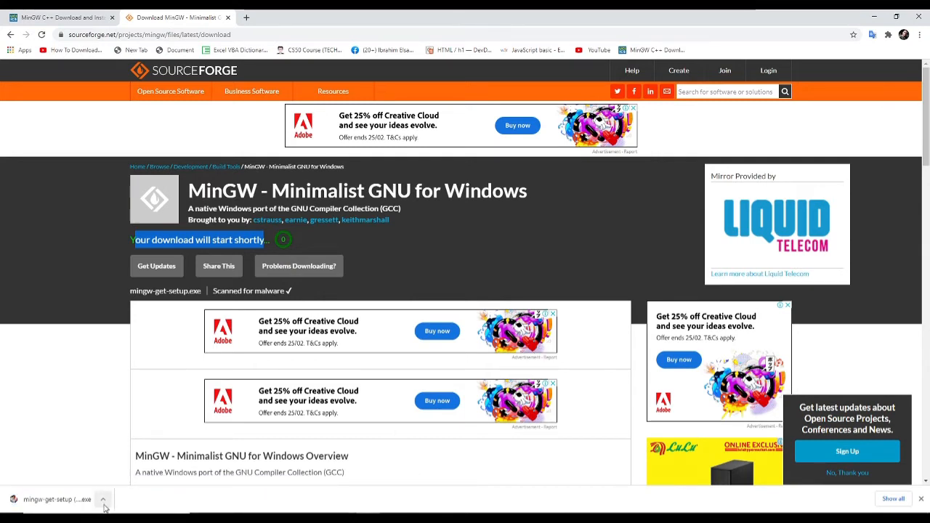
- Show the downloaded mingw-get-setup.exe in its Downloads folder
click(103, 499)
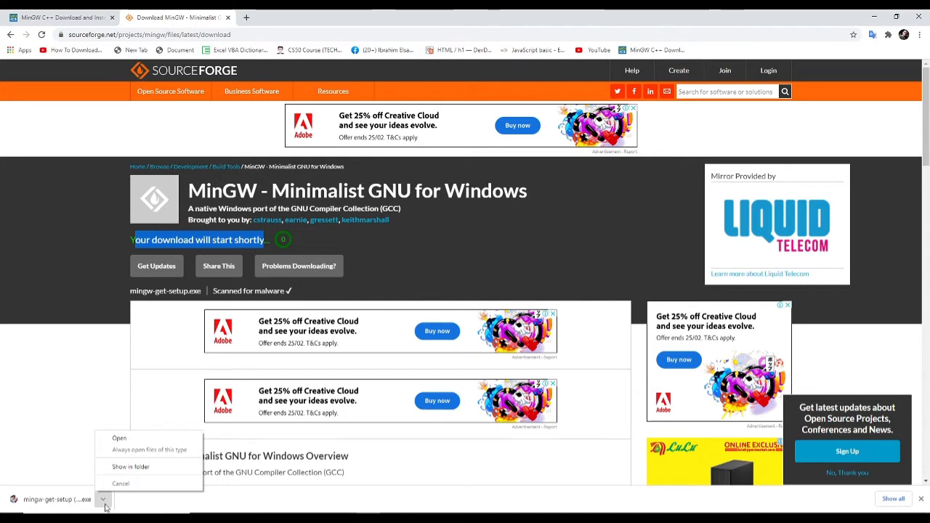
mouse_move(96, 509)
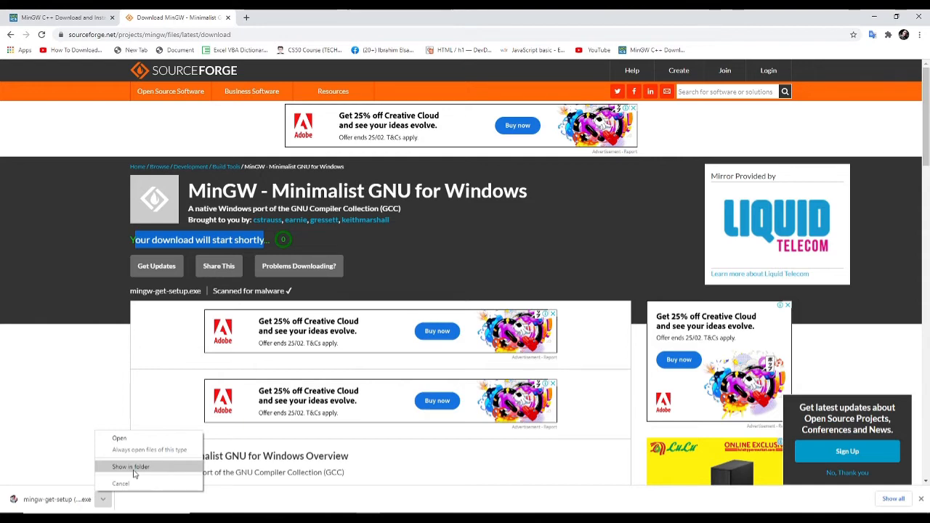
click(131, 466)
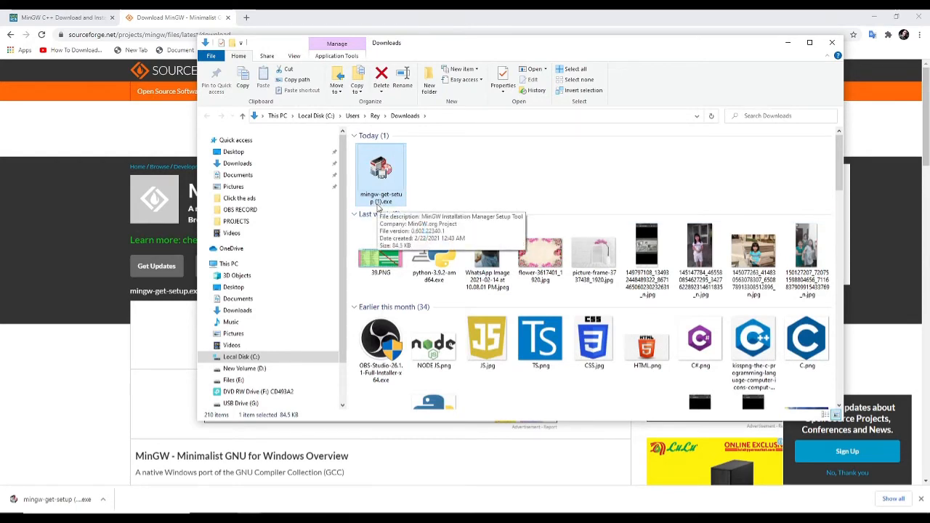
mouse_move(449, 303)
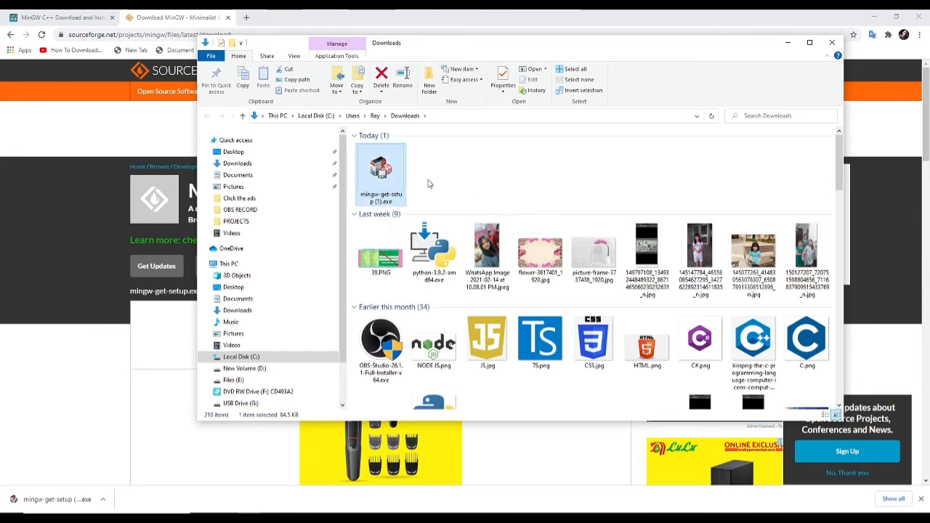
mouse_move(381, 174)
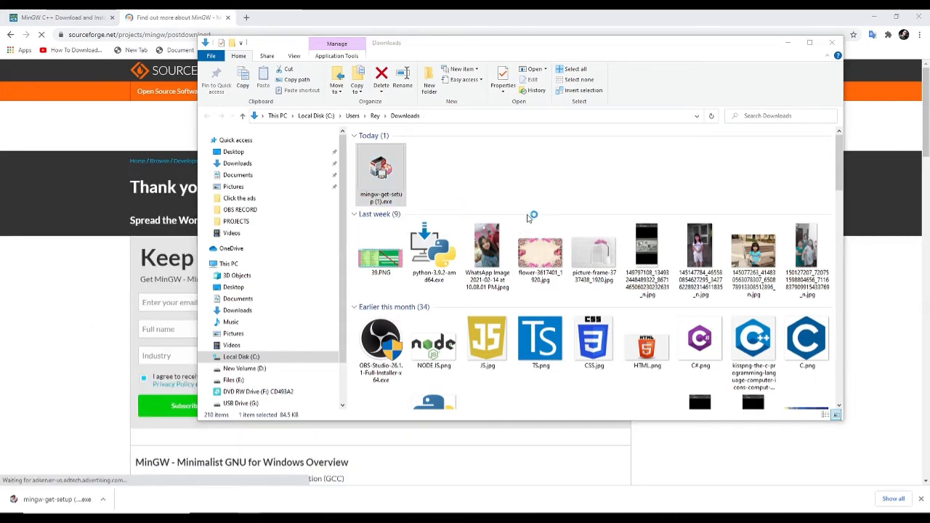
- Run mingw-get-setup (1).exe from the Downloads folder
double_click(380, 172)
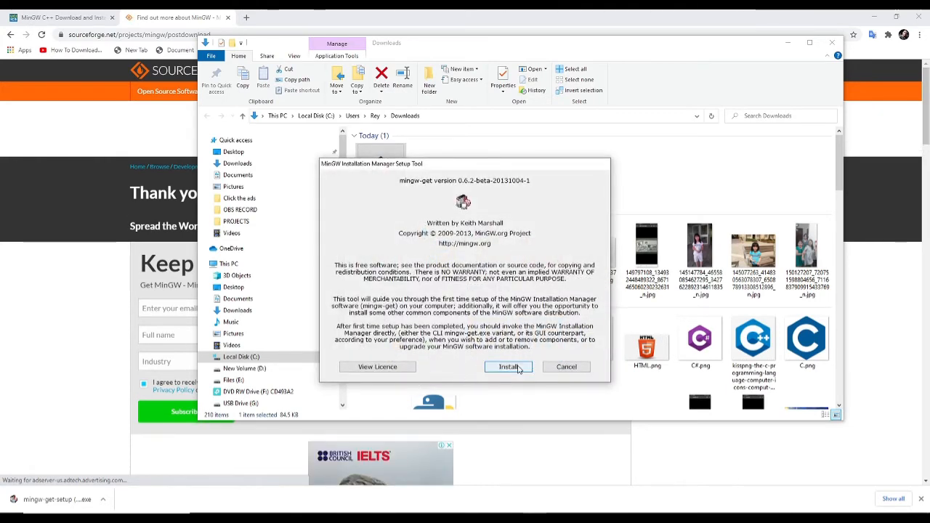
- Install to C:\MinGW, then cancel at the 'Application is Already Installed' error
click(508, 367)
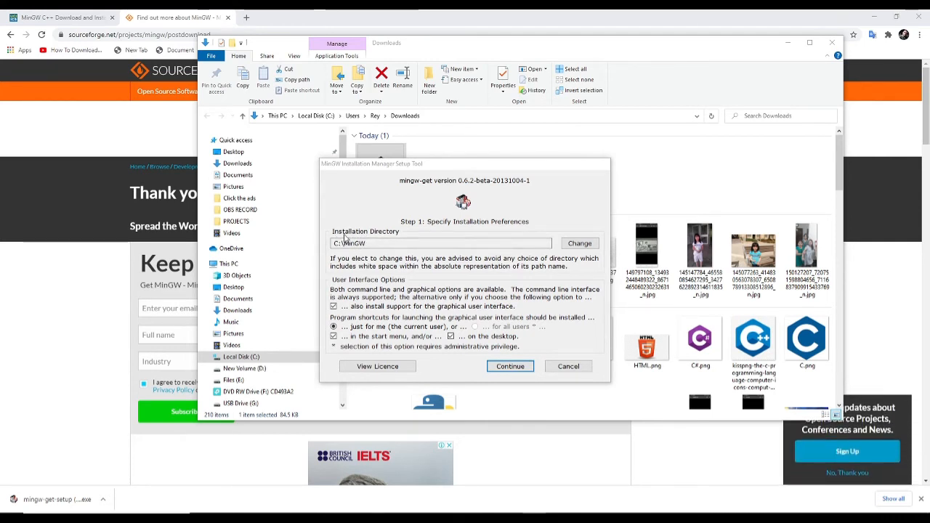
mouse_move(569, 278)
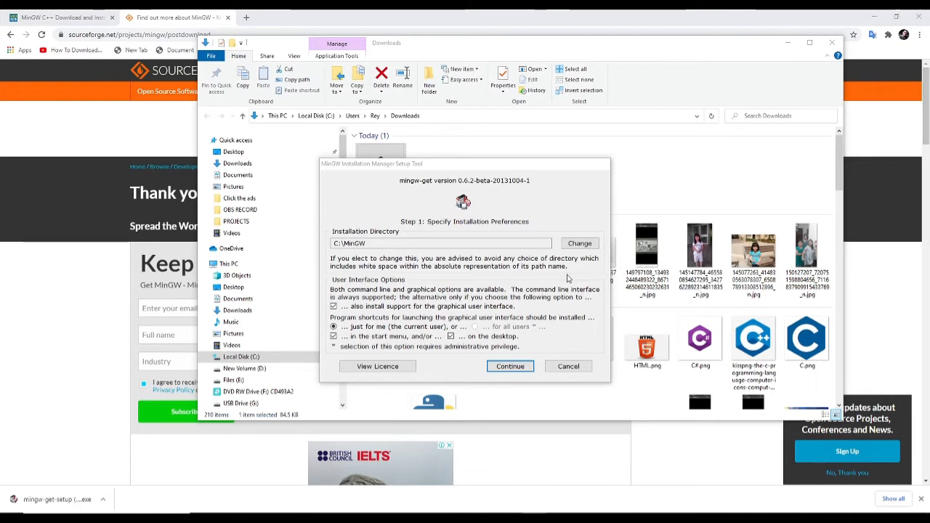
mouse_move(565, 282)
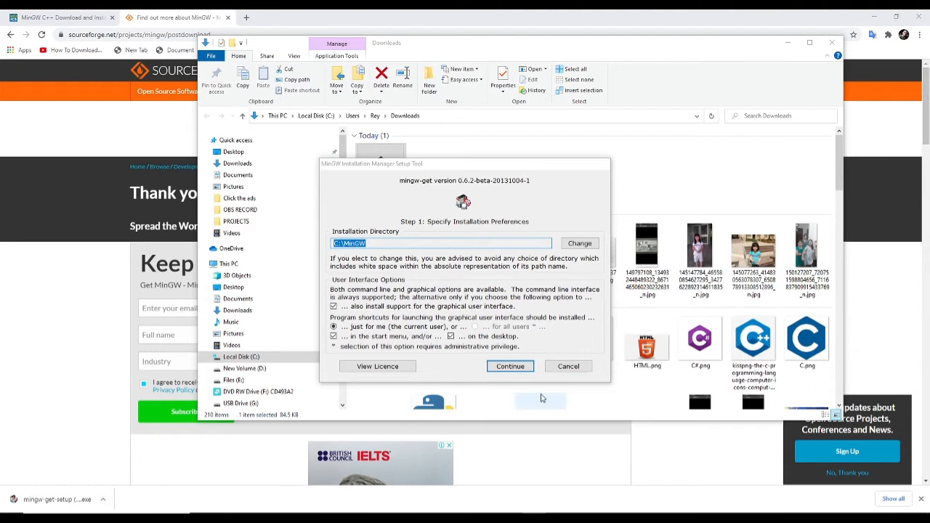
mouse_move(507, 352)
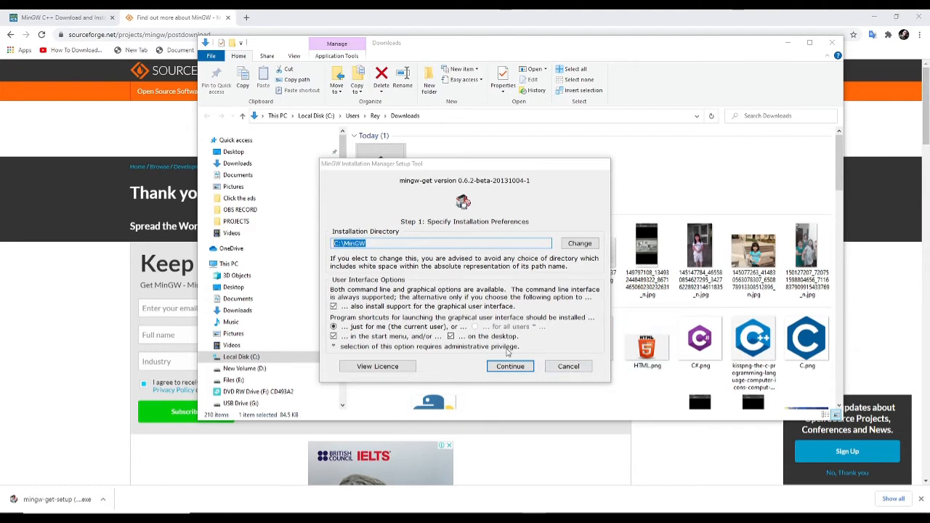
click(509, 366)
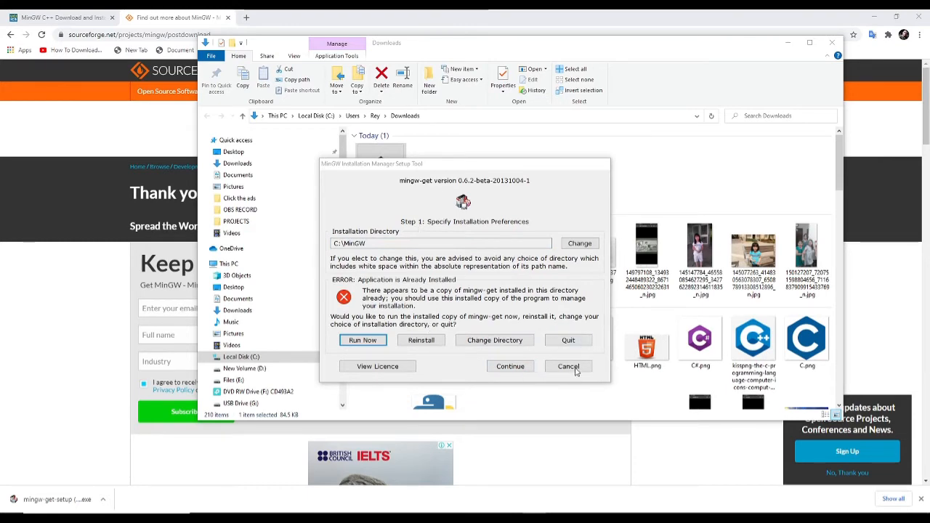
click(568, 366)
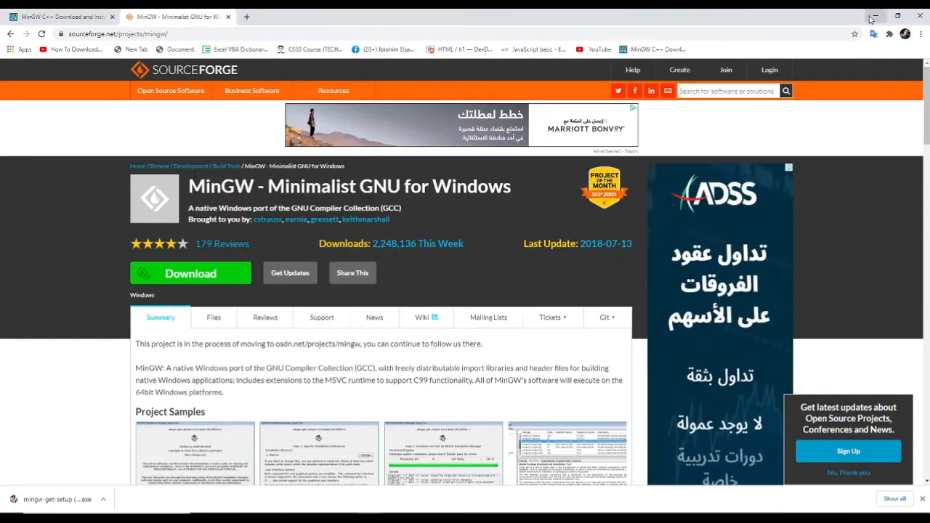
mouse_move(875, 16)
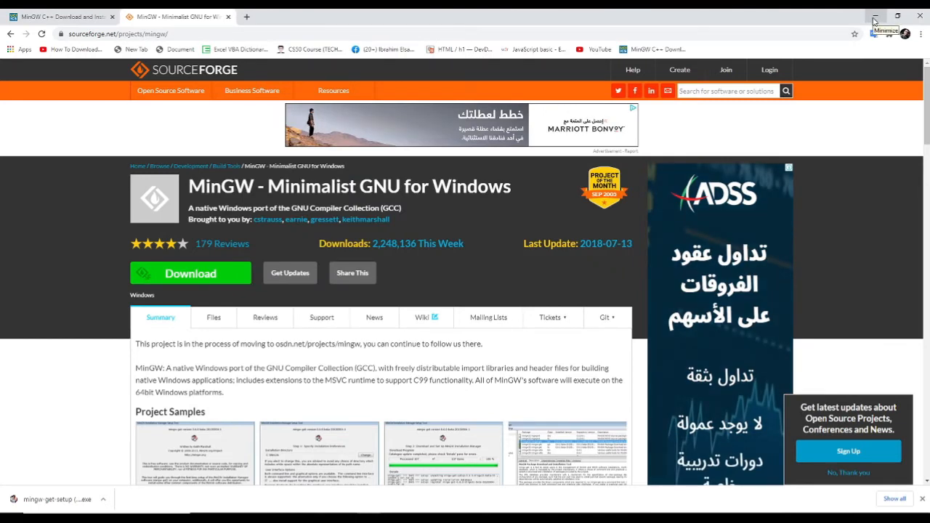
- Minimize Chrome to show the desktop
click(874, 16)
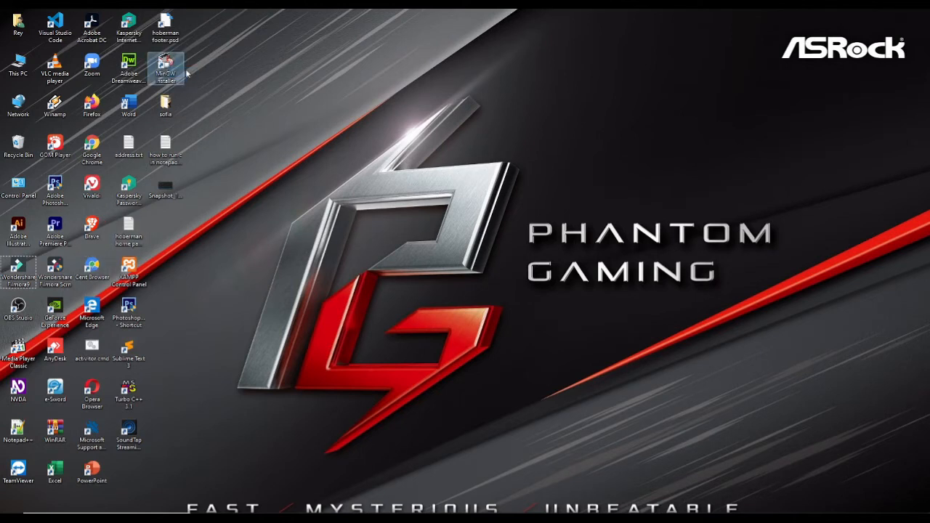
mouse_move(221, 273)
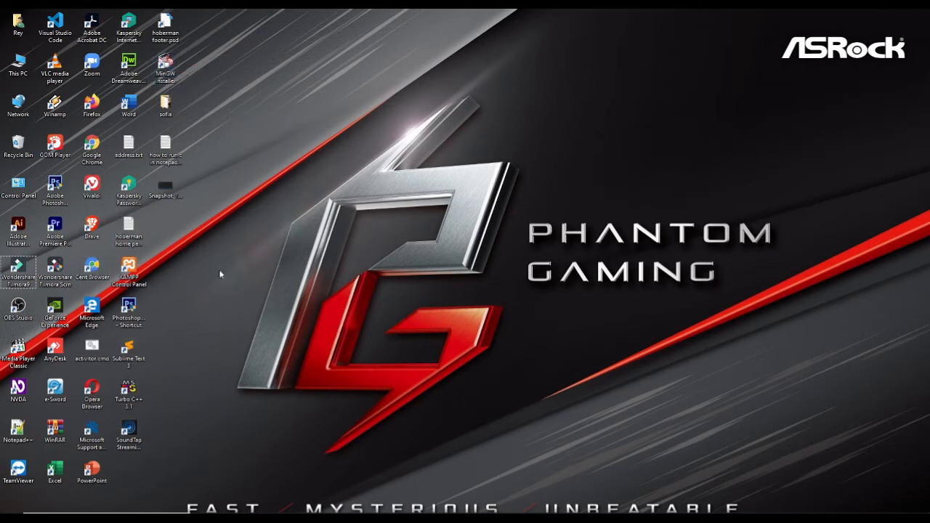
mouse_move(440, 500)
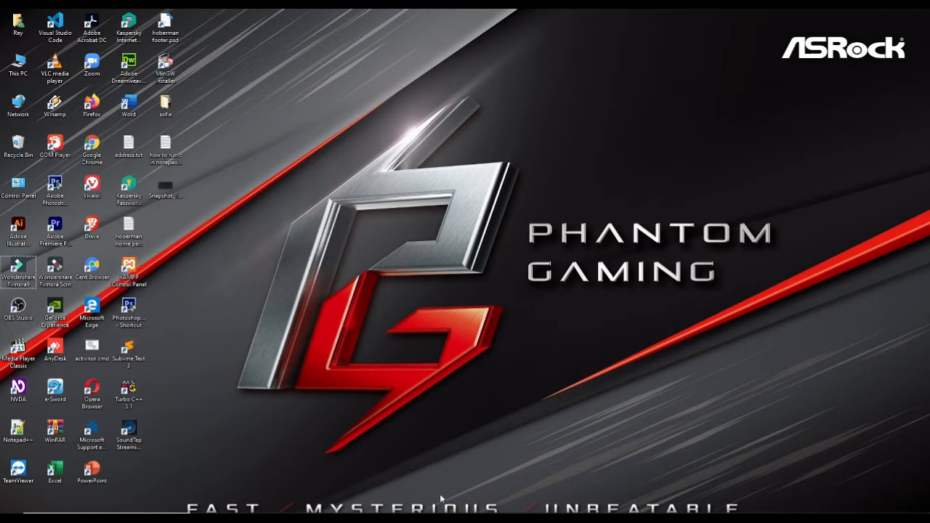
mouse_move(416, 375)
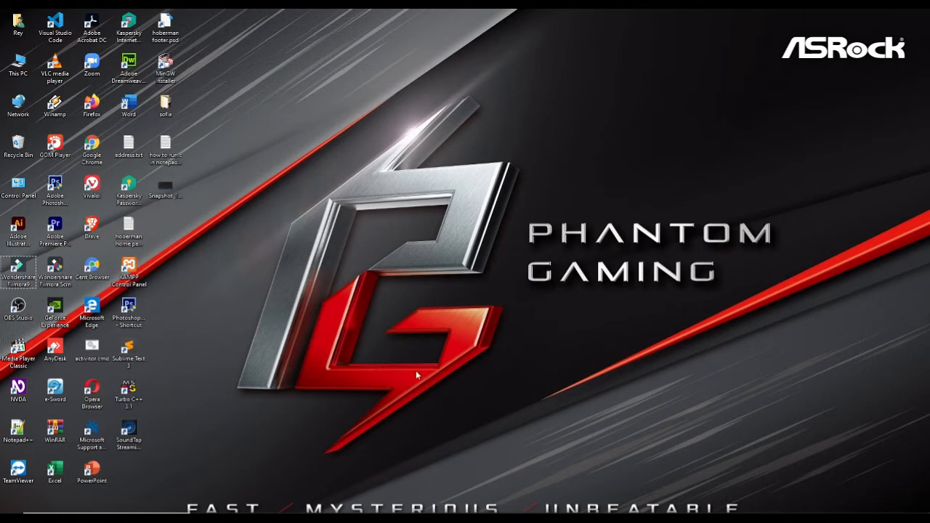
mouse_move(194, 278)
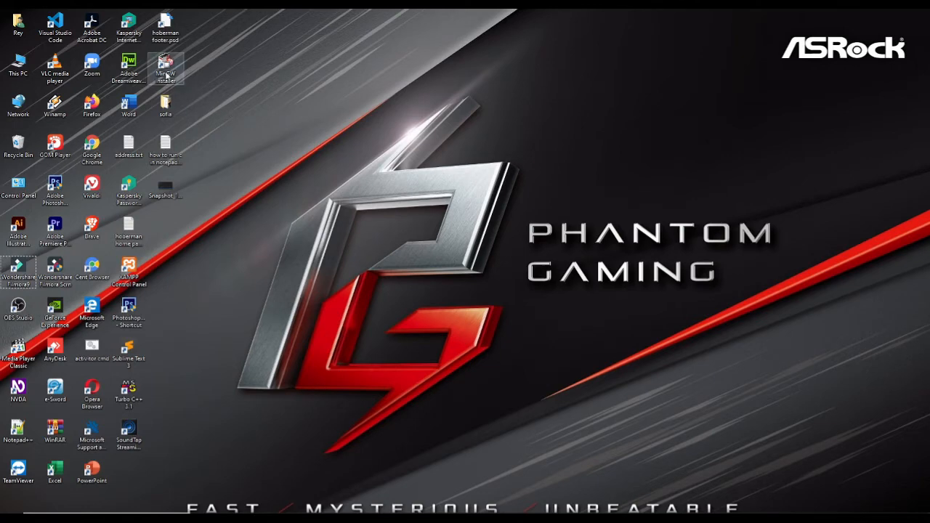
mouse_move(166, 69)
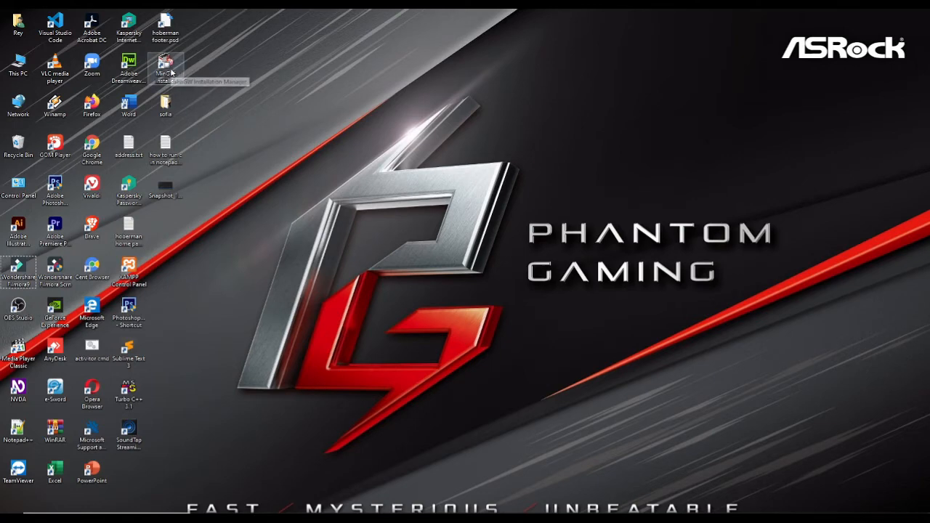
- Open the MinGW Installer shortcut on the desktop
double_click(165, 64)
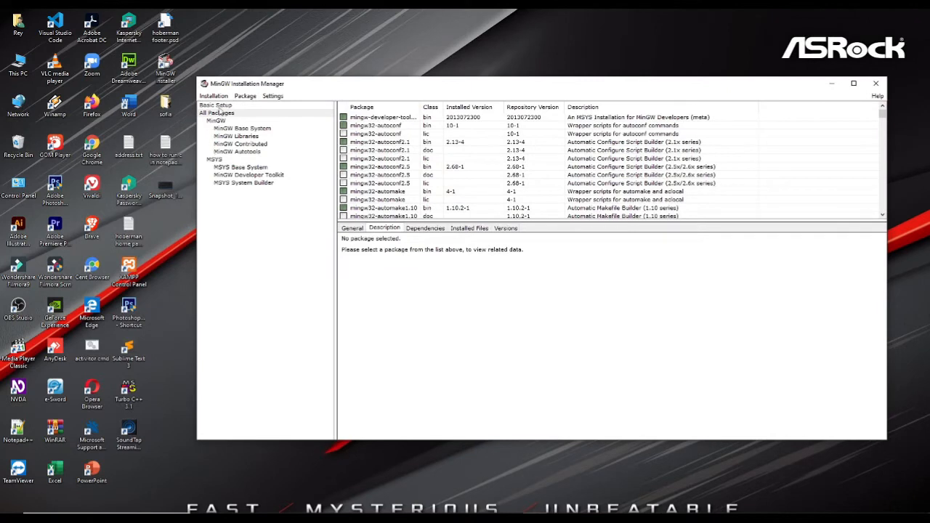
- Select Basic Setup to list packages like mingw32-base and mingw32-gcc-g++
click(215, 104)
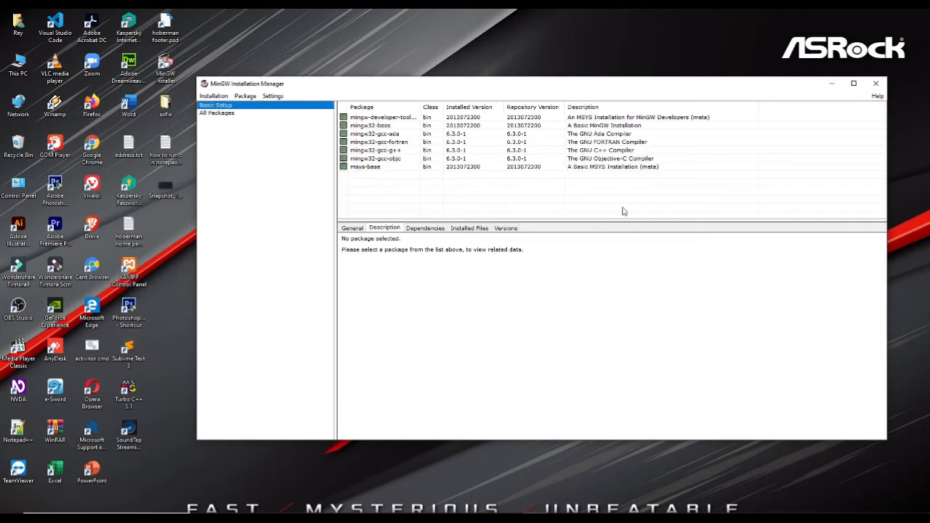
mouse_move(377, 210)
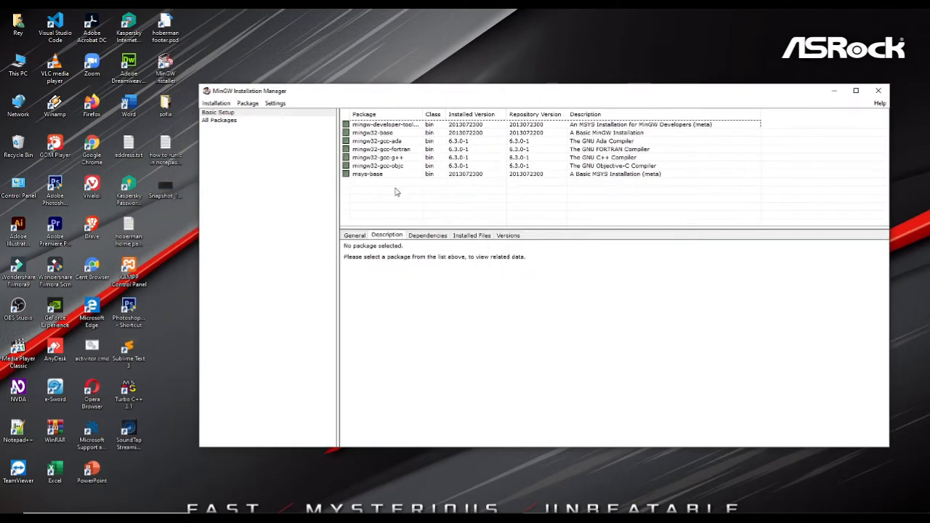
right_click(385, 124)
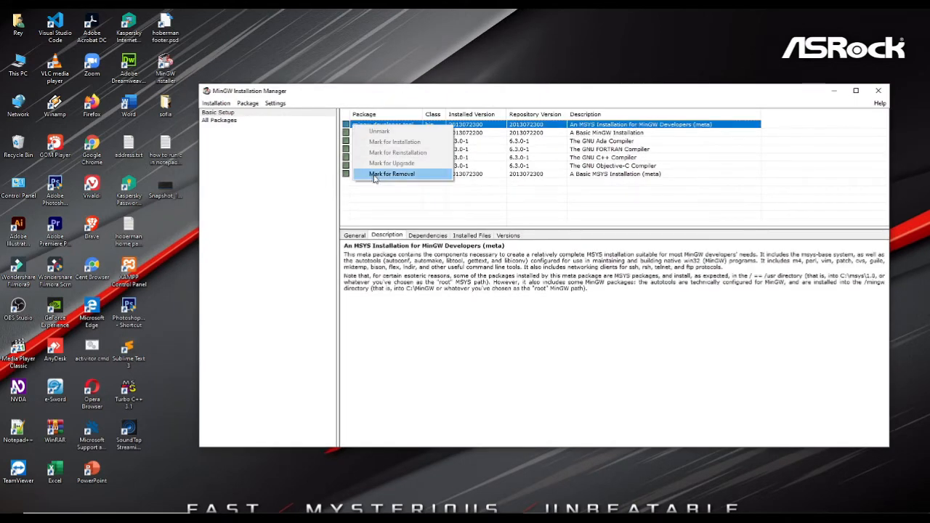
mouse_move(375, 186)
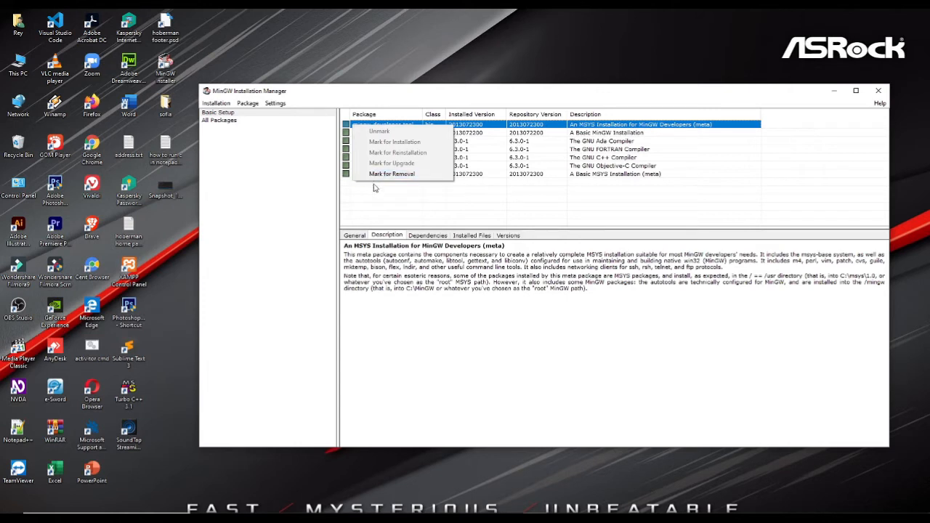
mouse_move(399, 206)
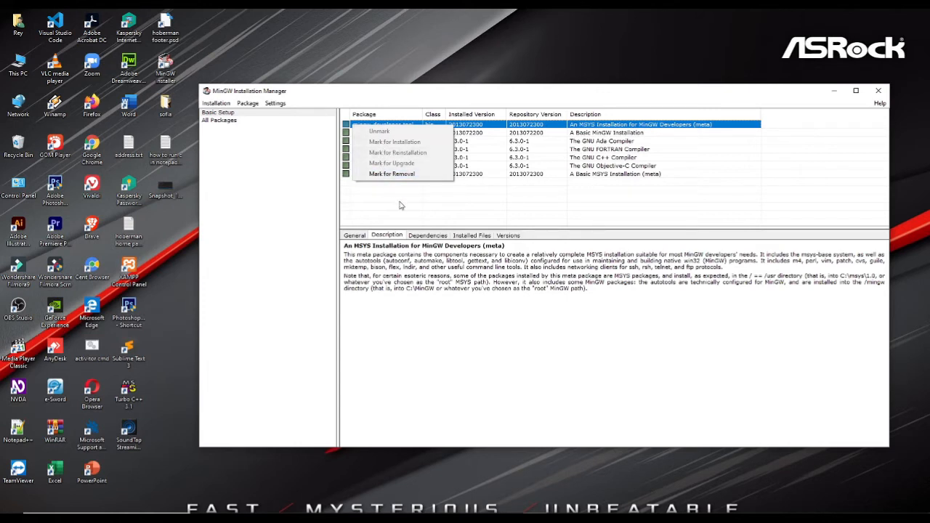
mouse_move(382, 98)
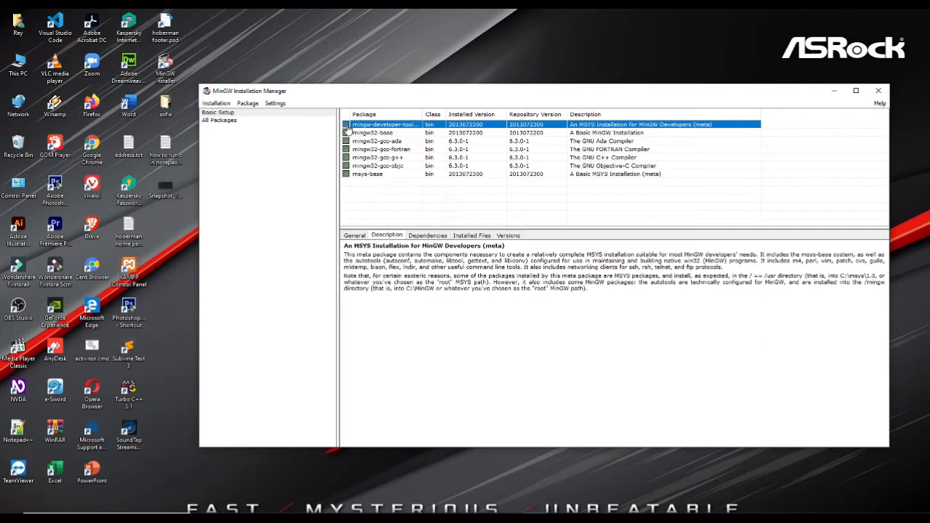
right_click(385, 124)
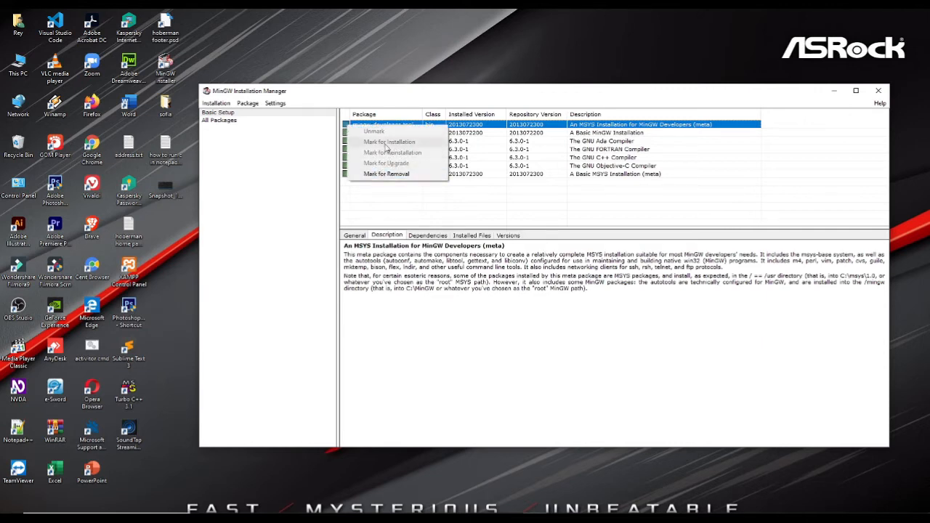
mouse_move(423, 208)
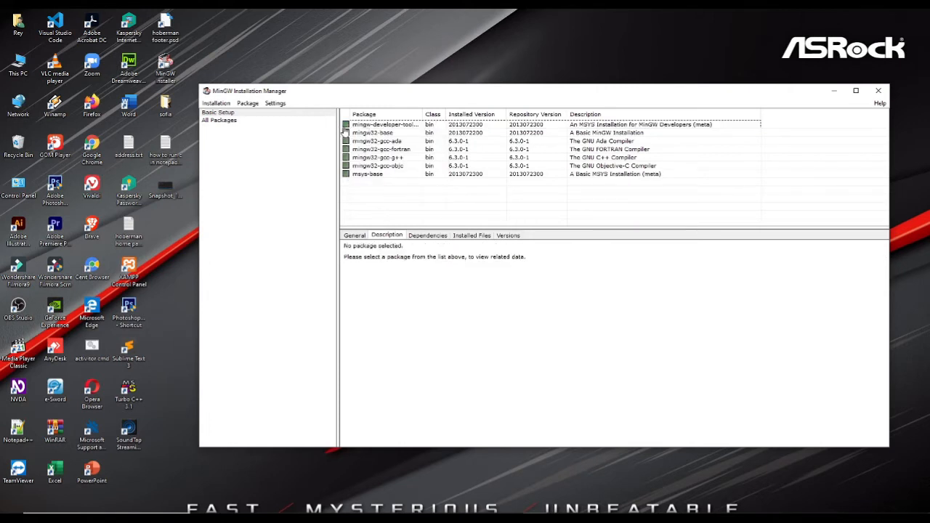
right_click(385, 125)
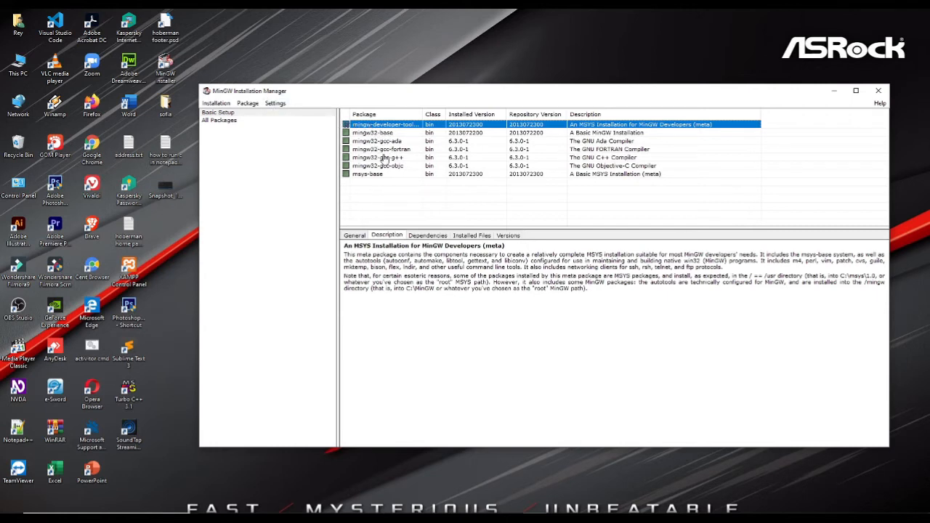
- Update the catalogue and apply the mingw-developer-toolkit removal, closing both progress dialogs
click(216, 102)
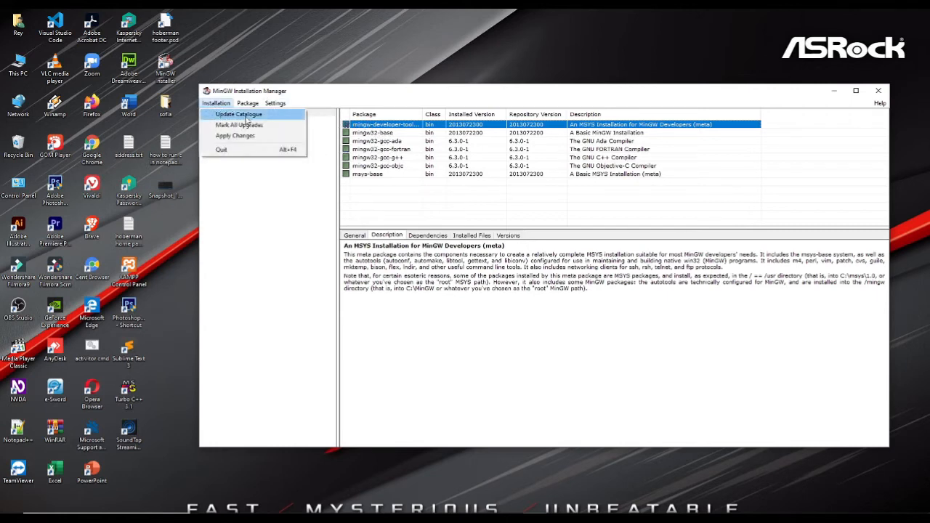
click(238, 114)
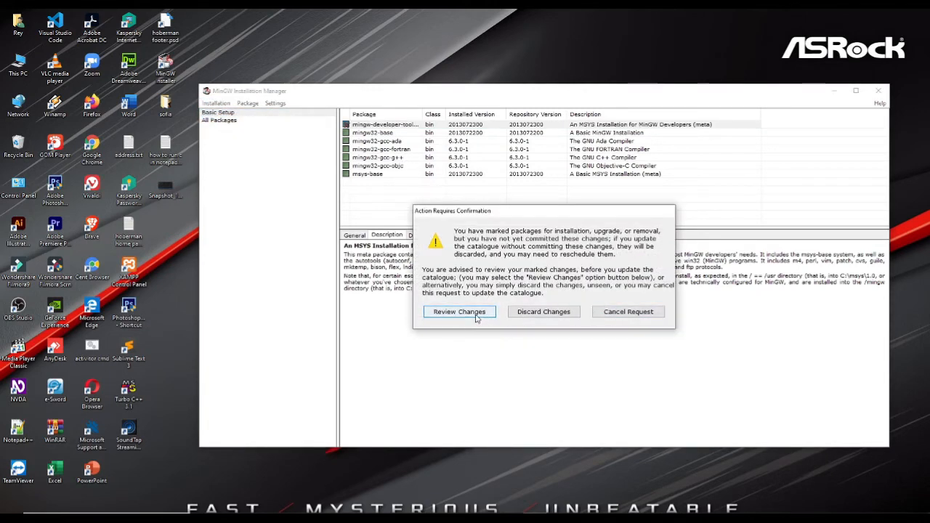
click(459, 311)
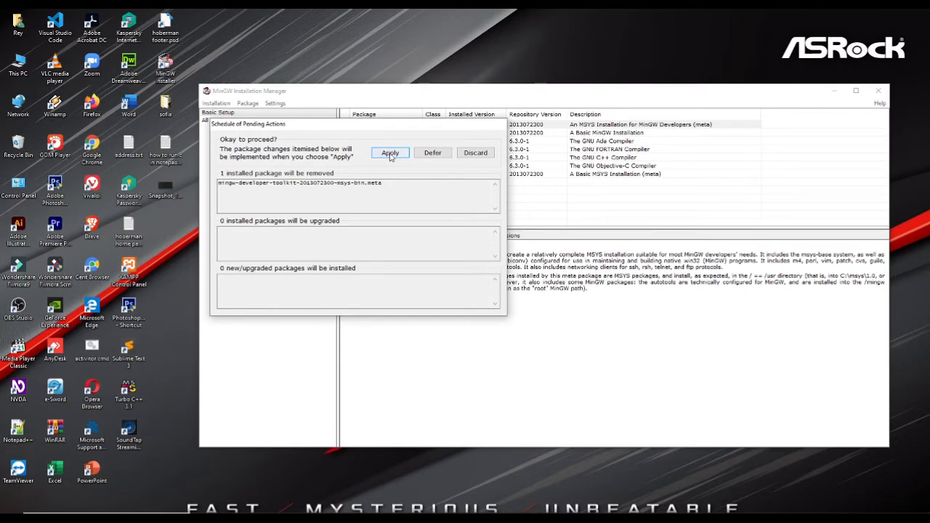
click(390, 153)
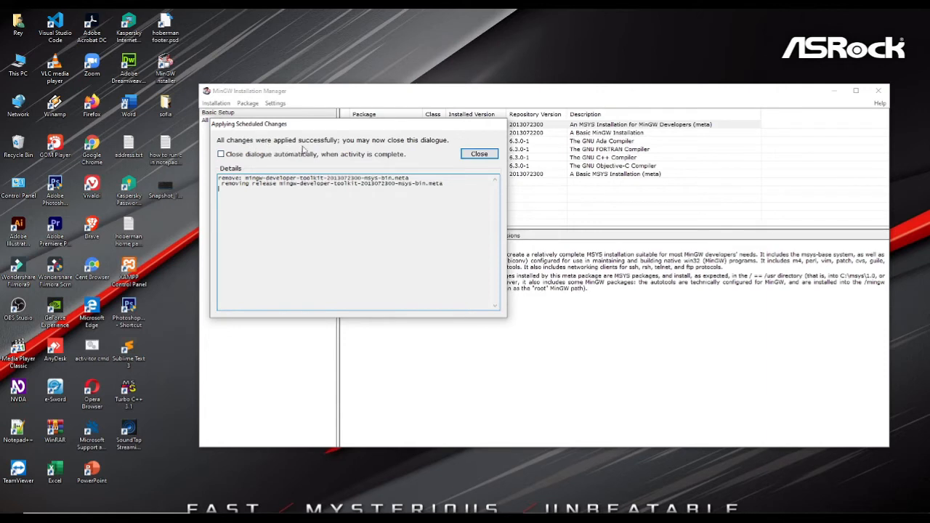
mouse_move(280, 178)
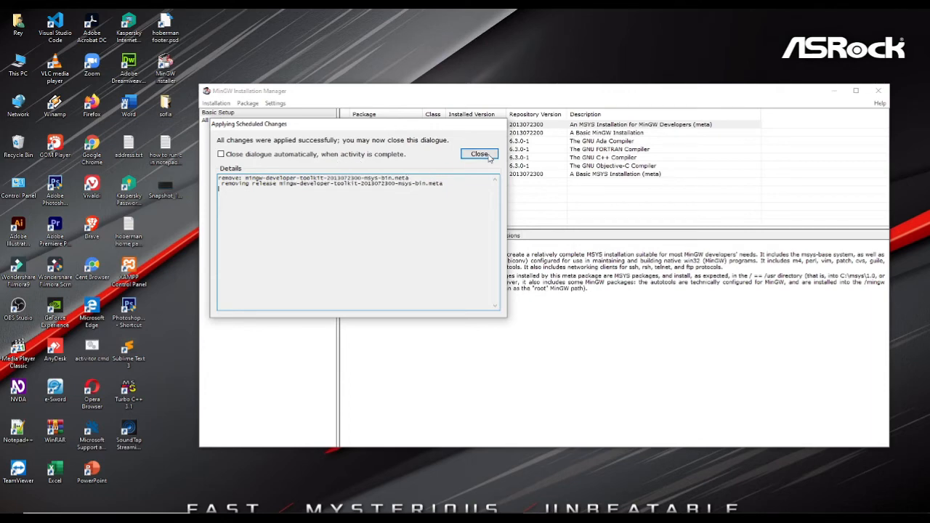
click(478, 153)
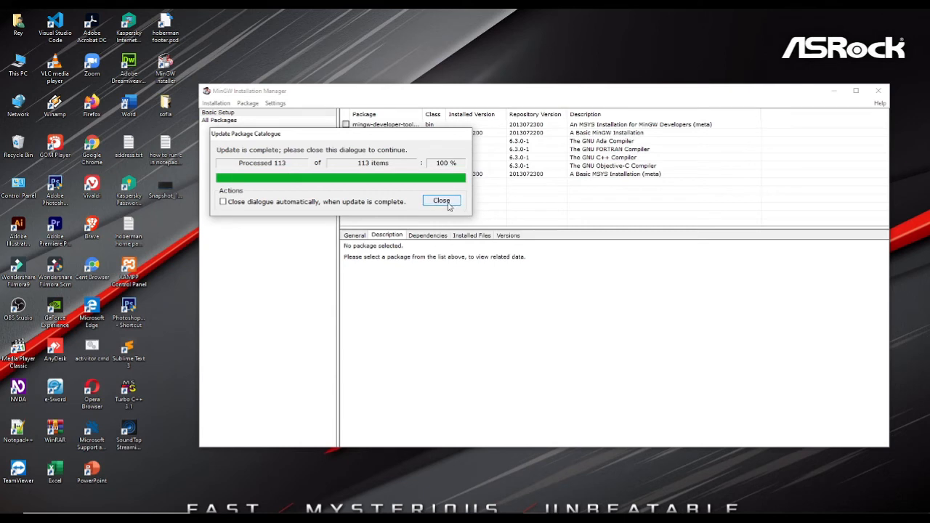
click(441, 200)
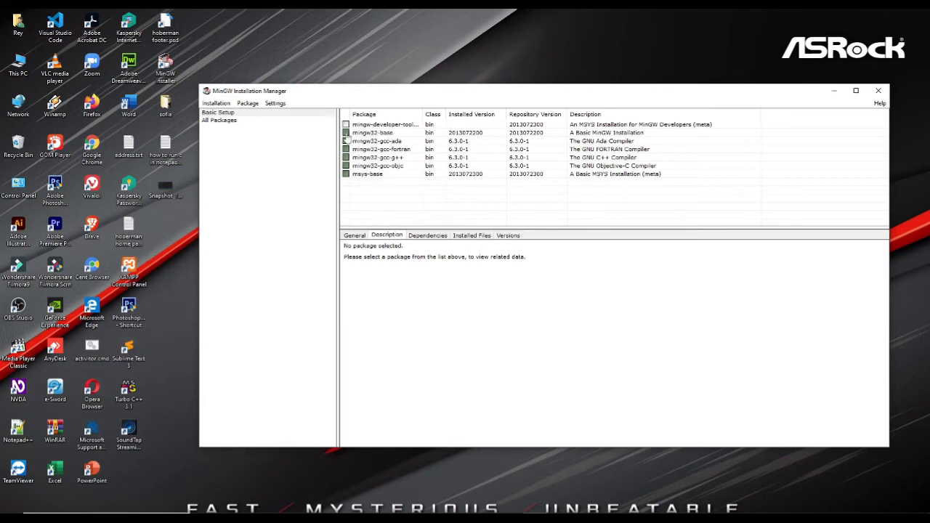
- Mark mingw-developer-toolkit for installation from its right-click menu
click(346, 132)
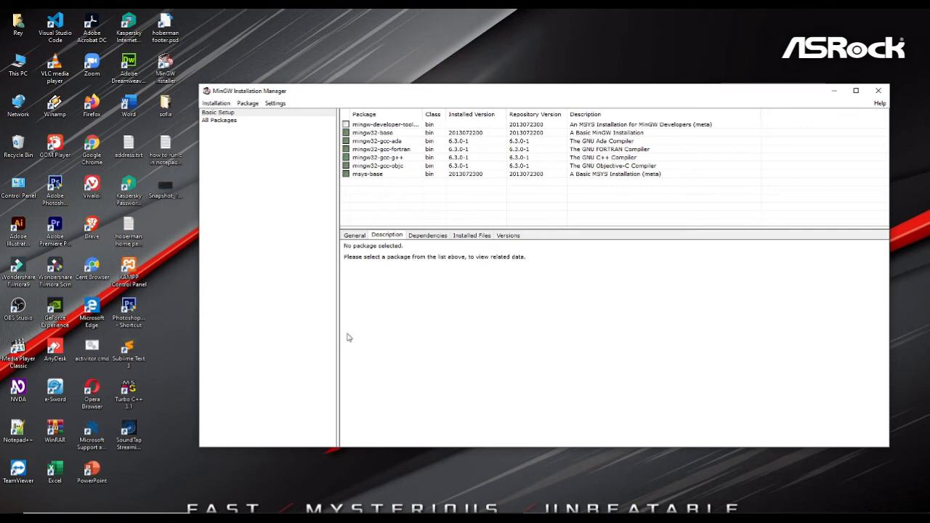
mouse_move(321, 114)
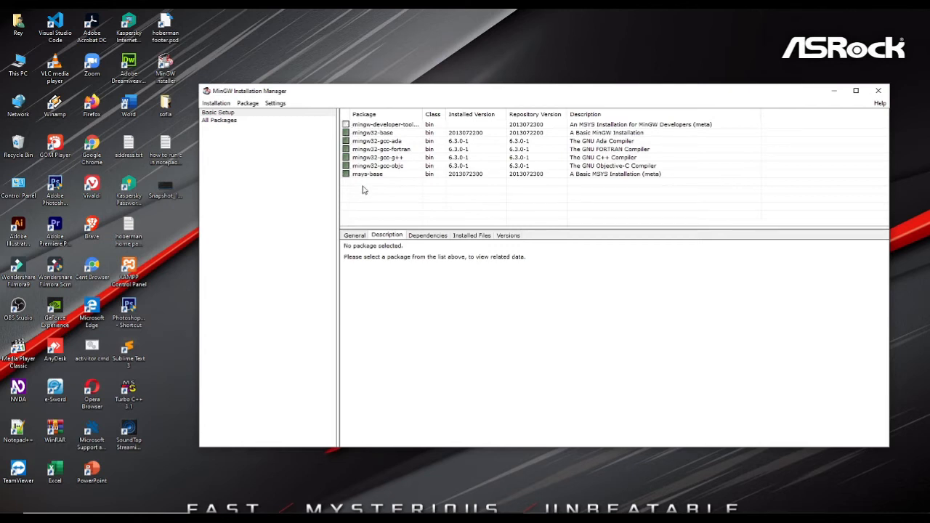
right_click(385, 124)
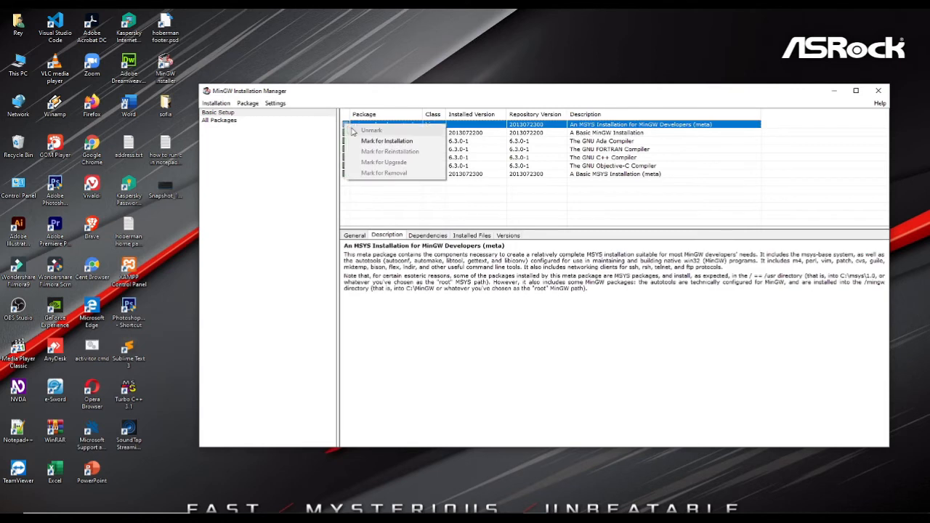
mouse_move(386, 141)
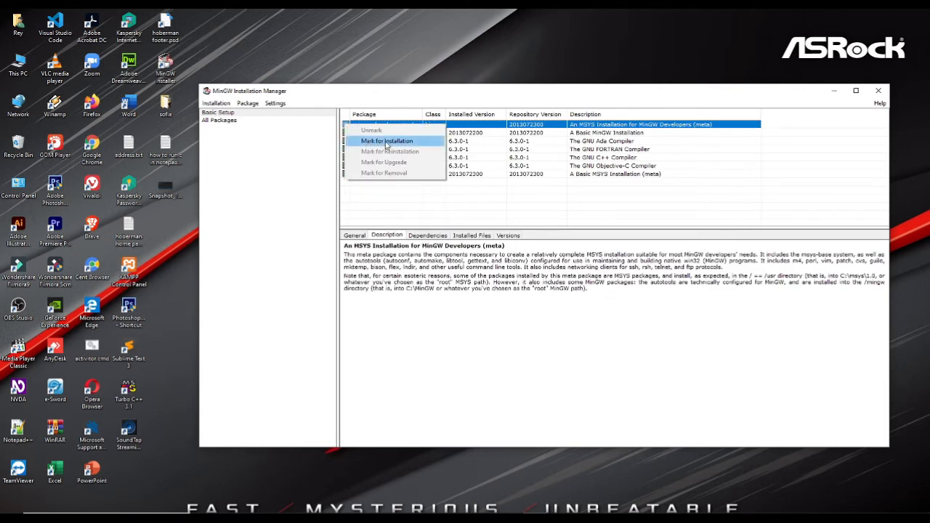
click(386, 140)
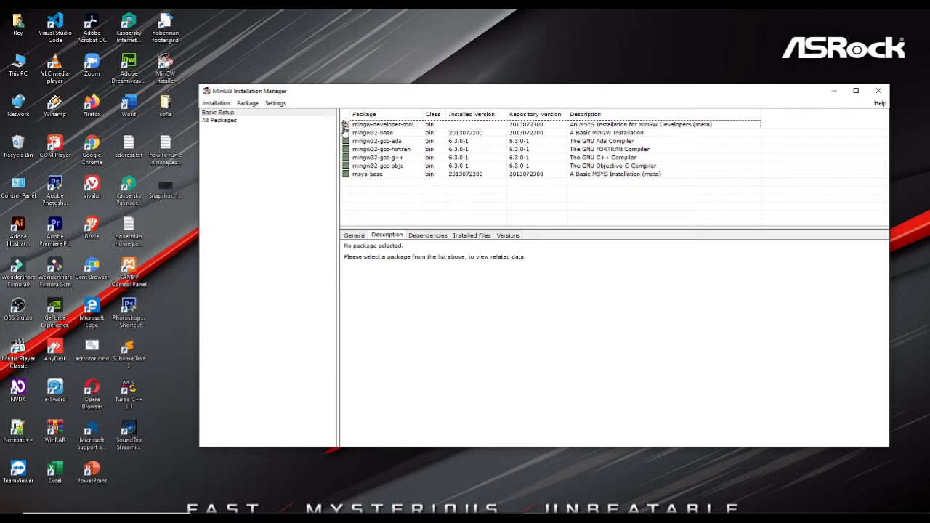
mouse_move(359, 133)
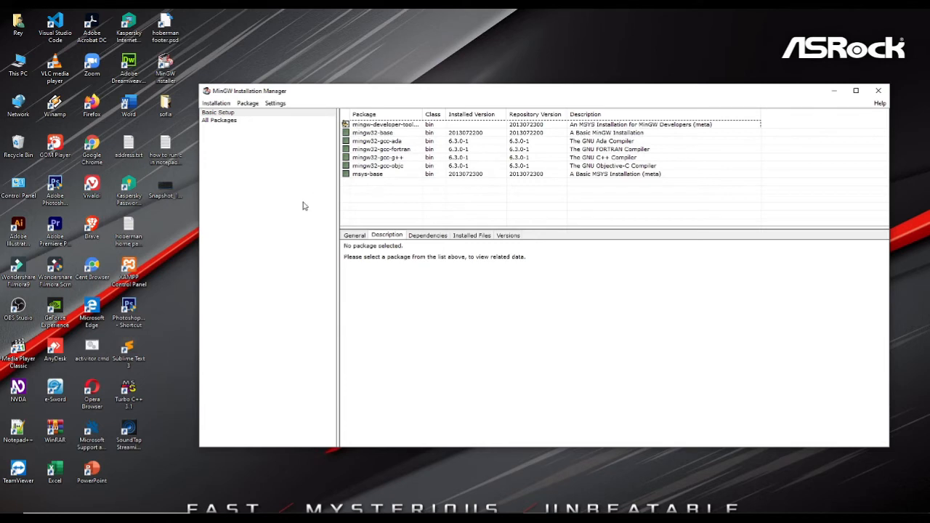
mouse_move(240, 121)
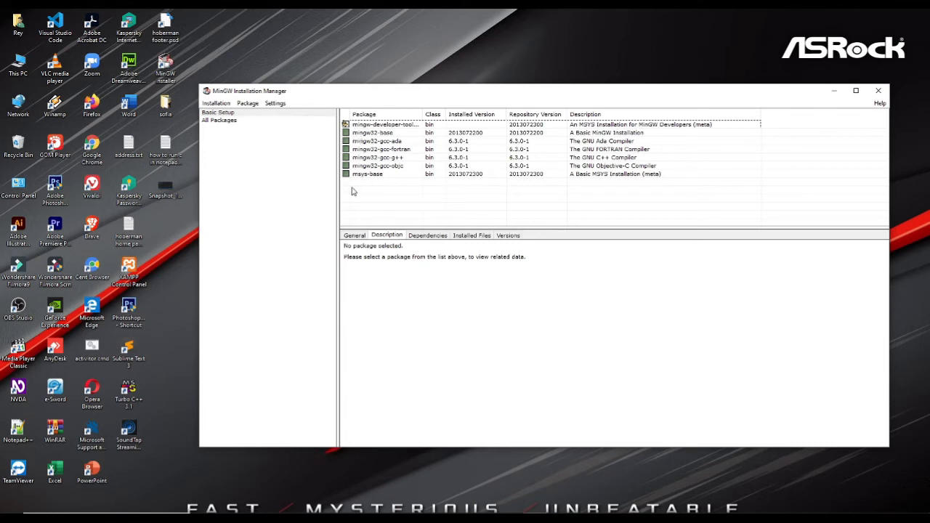
- Update the catalogue, apply the pending mingw-developer-toolkit install with auto-close, and close both reports
click(216, 102)
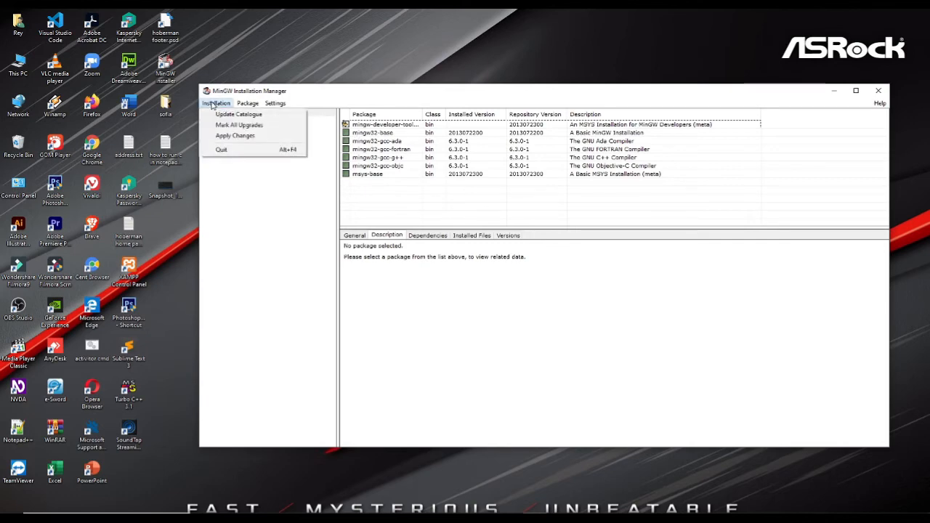
click(238, 114)
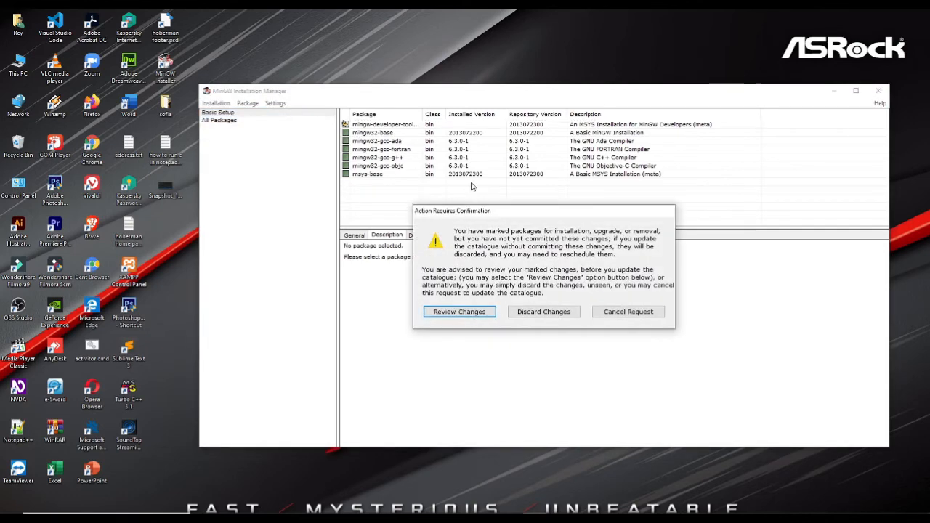
click(459, 311)
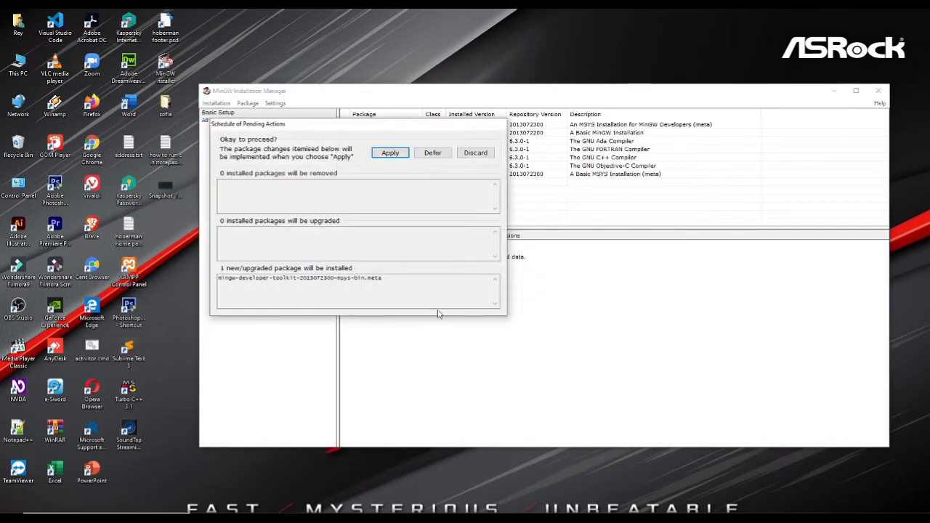
click(391, 152)
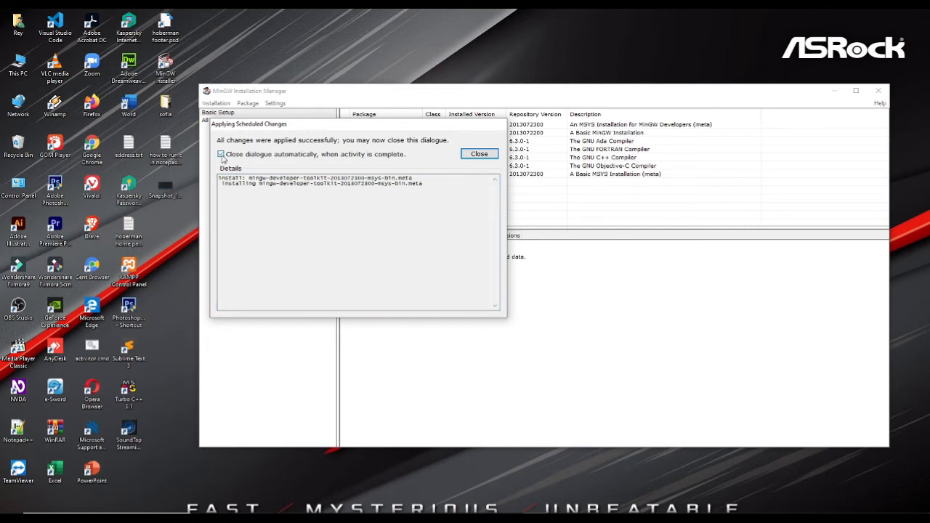
click(220, 154)
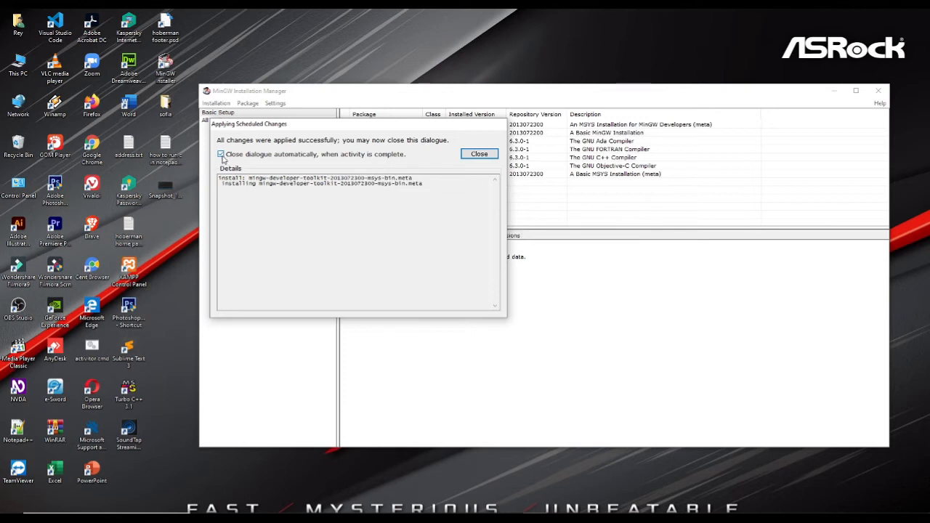
click(221, 153)
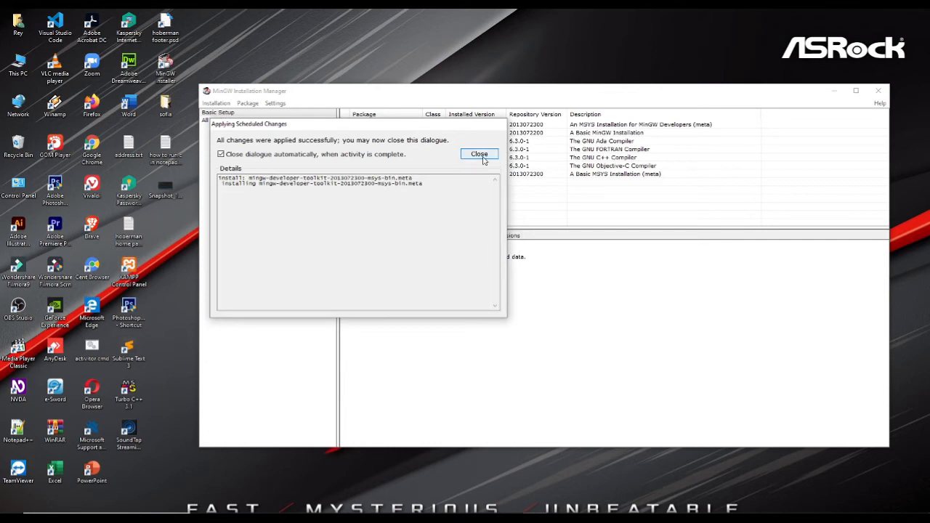
click(479, 153)
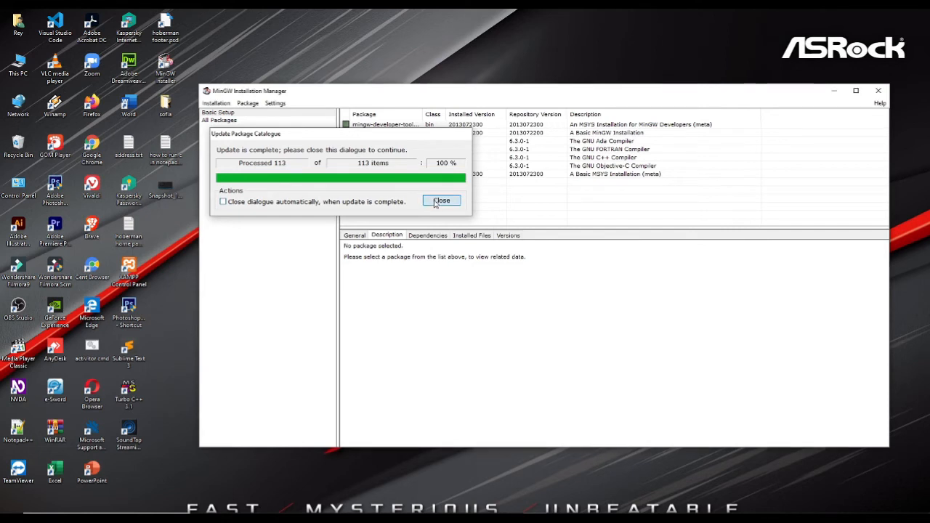
click(441, 200)
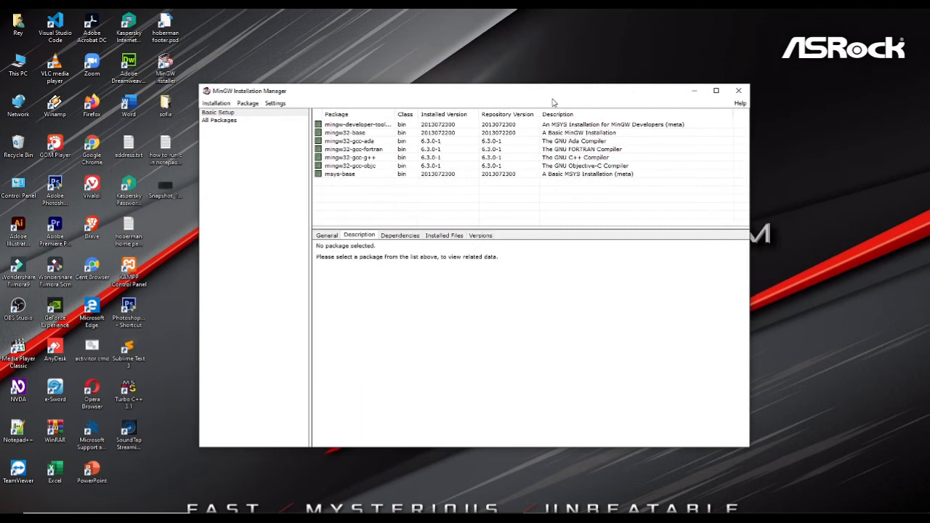
mouse_move(464, 166)
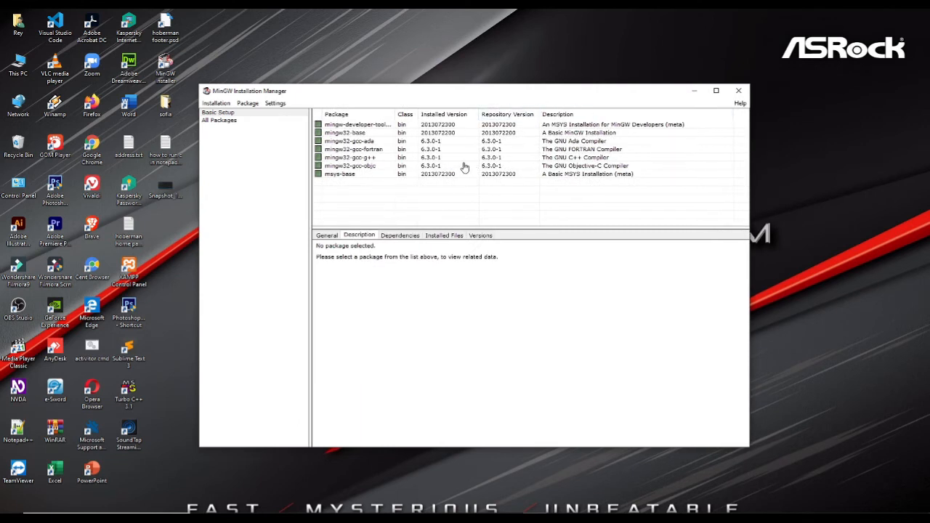
mouse_move(414, 95)
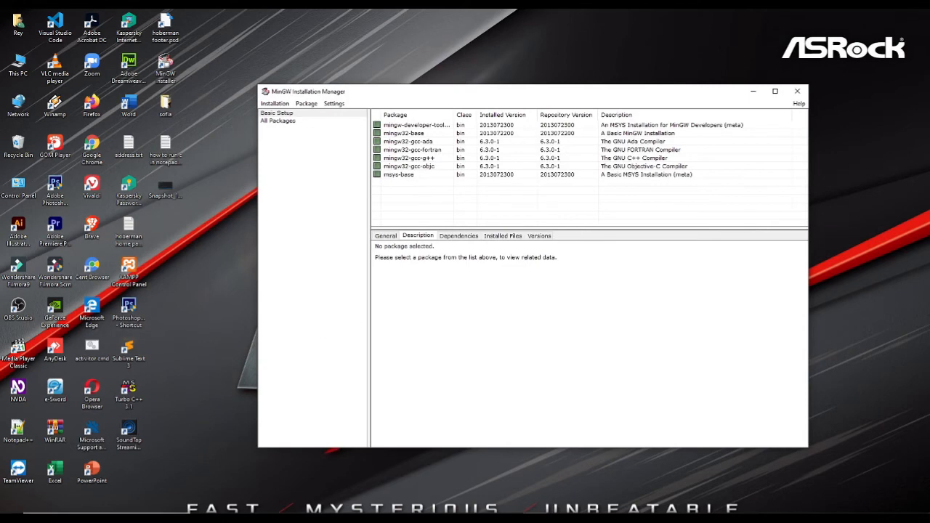
- Open the System information window from This PC's Properties in the Start menu
click(6, 515)
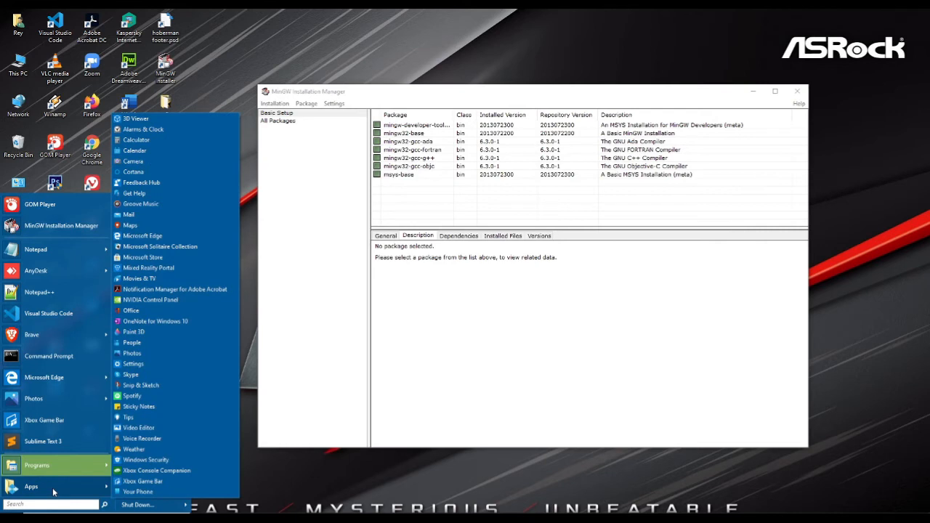
mouse_move(178, 439)
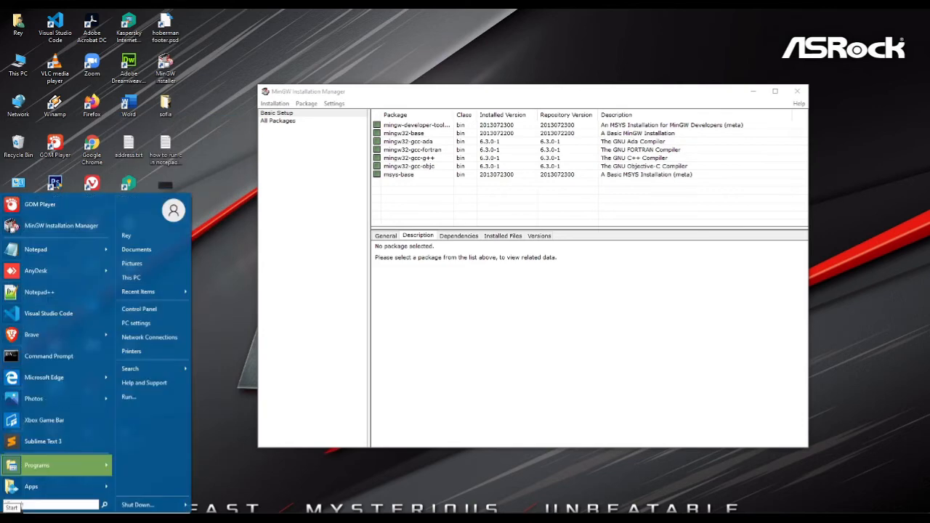
click(37, 464)
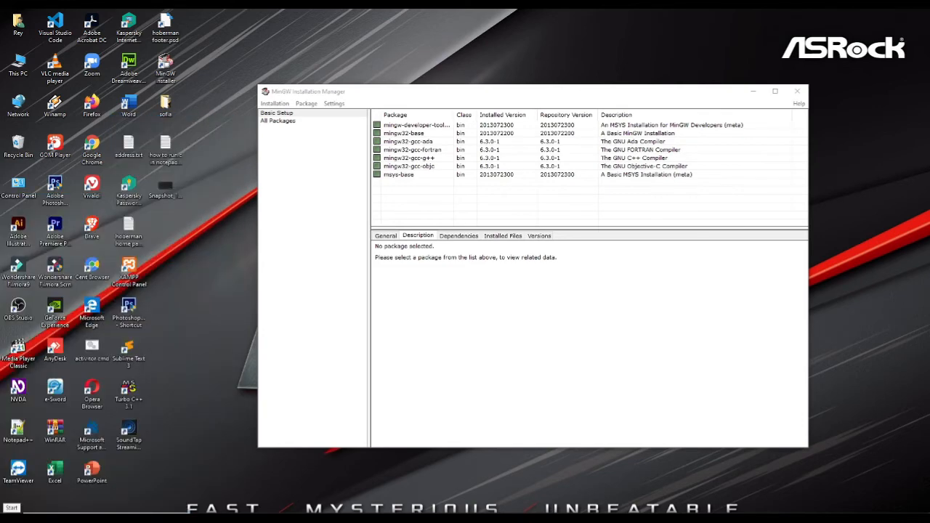
click(11, 507)
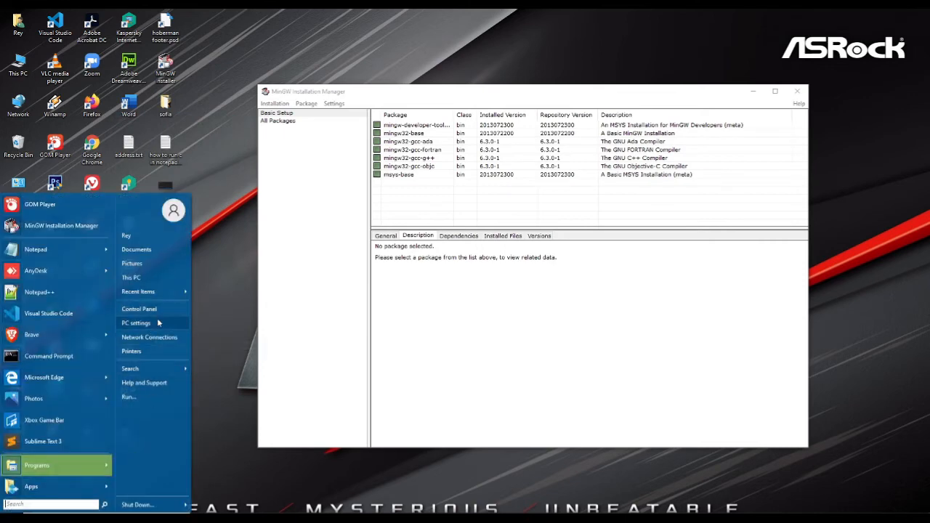
mouse_move(149, 331)
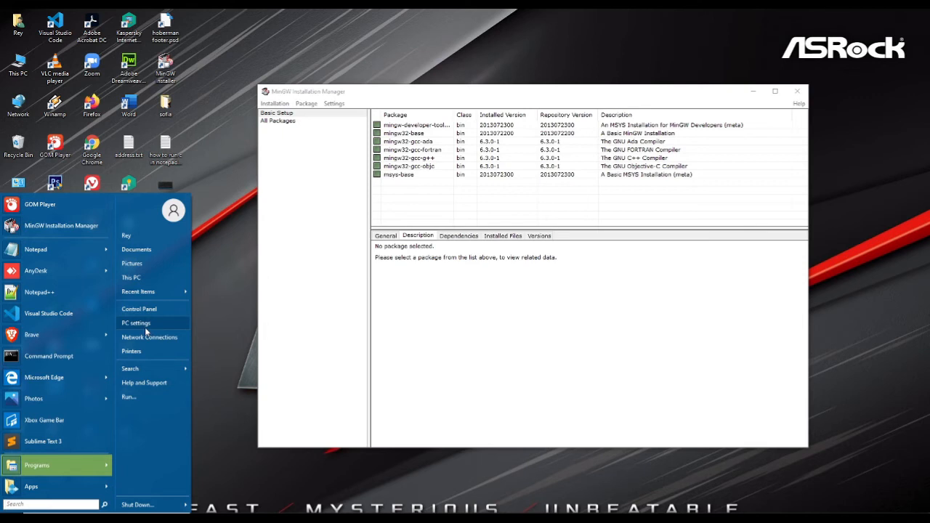
right_click(131, 277)
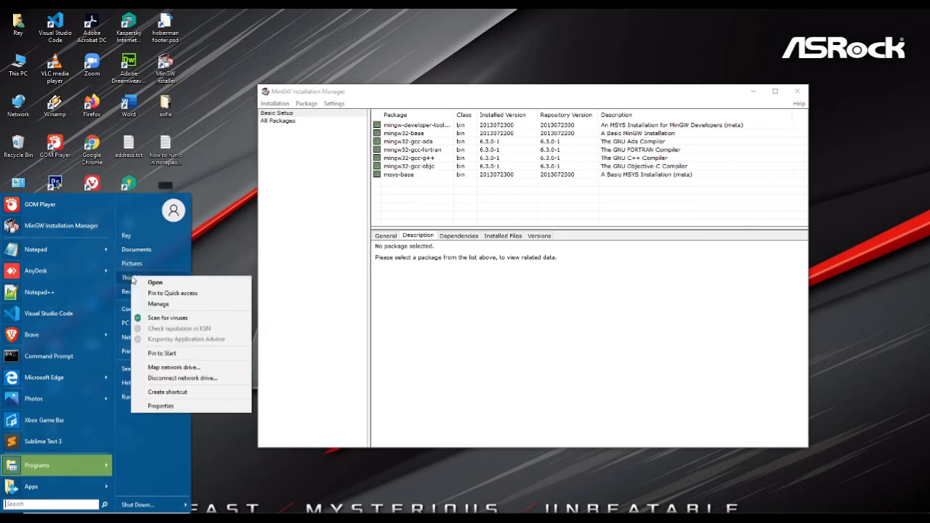
mouse_move(161, 405)
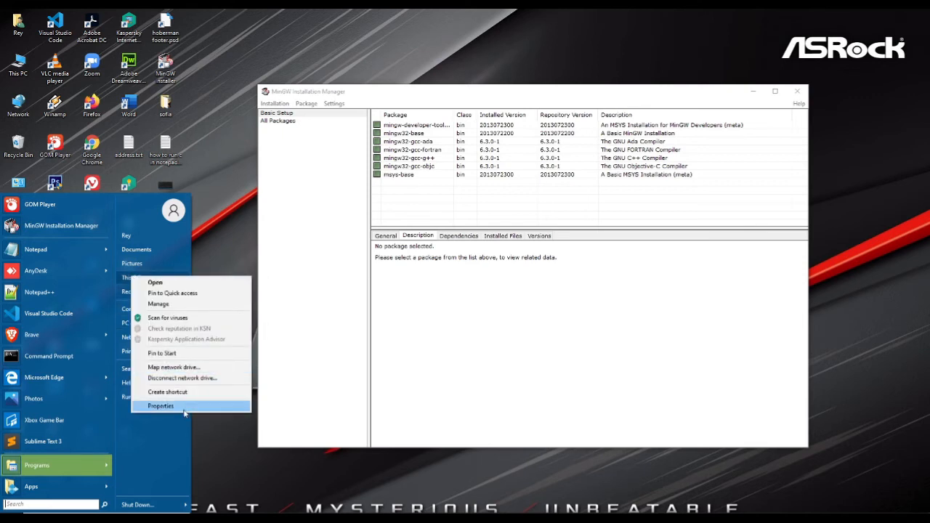
click(160, 405)
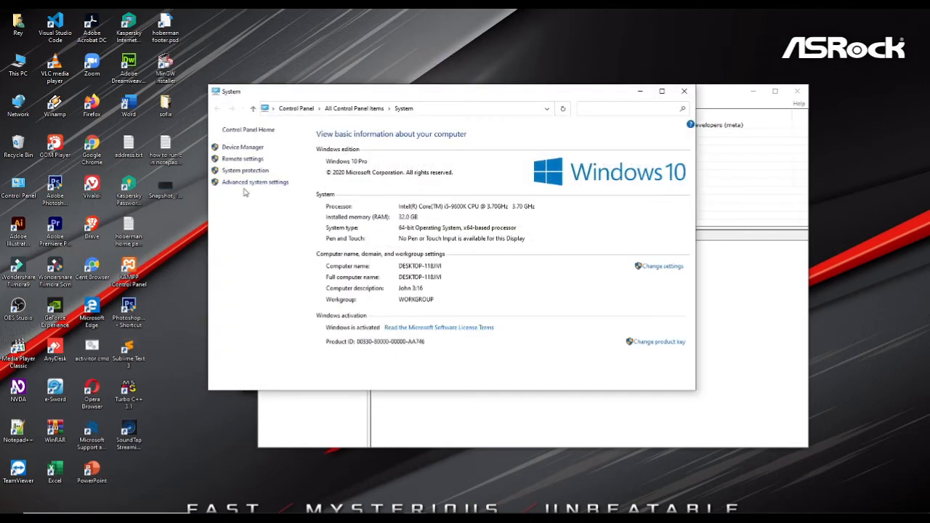
click(255, 182)
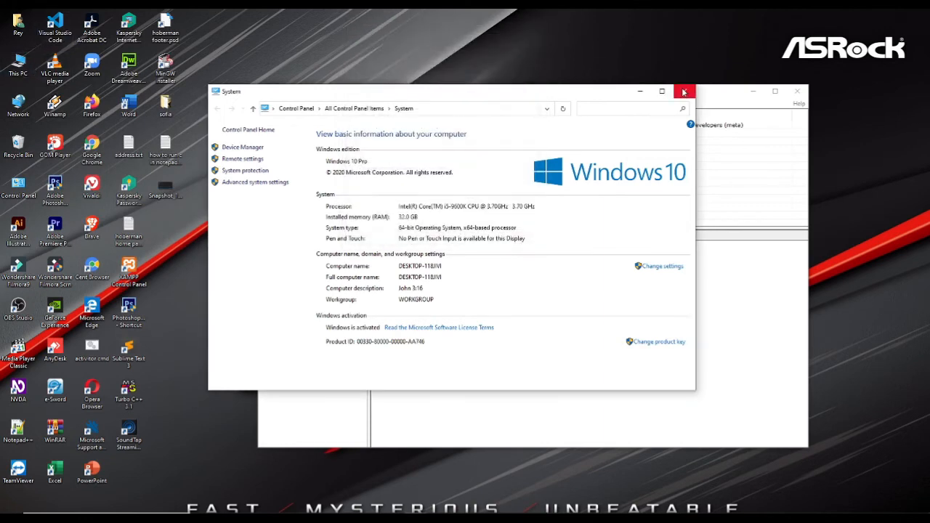
- Reopen This PC's Properties and go to Advanced system settings
click(683, 90)
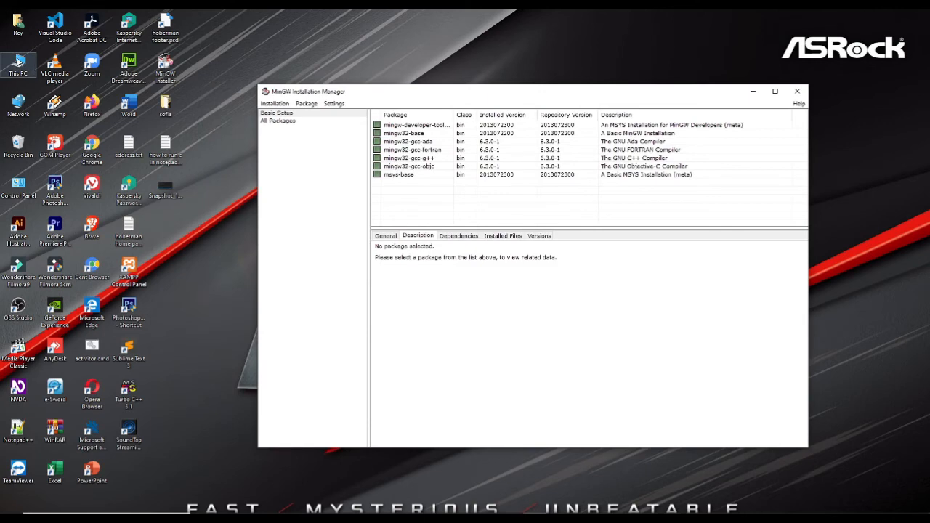
right_click(18, 66)
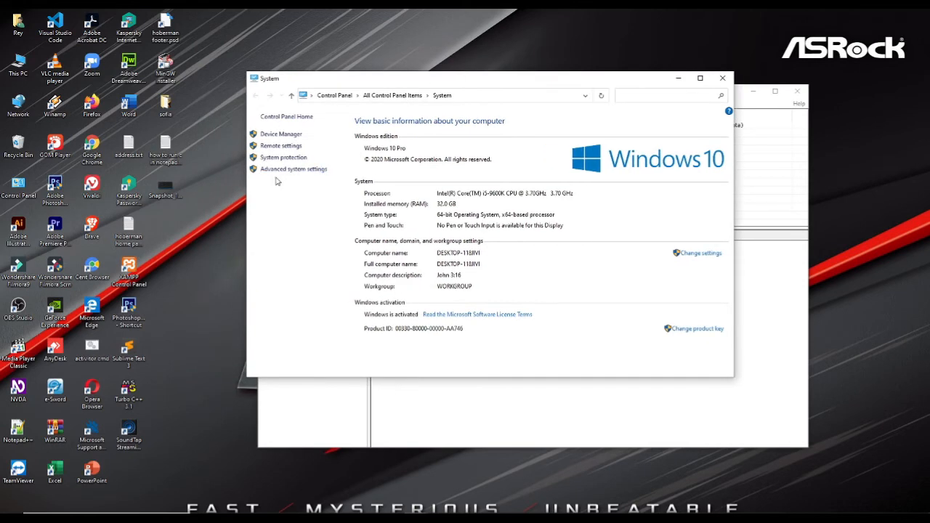
click(293, 169)
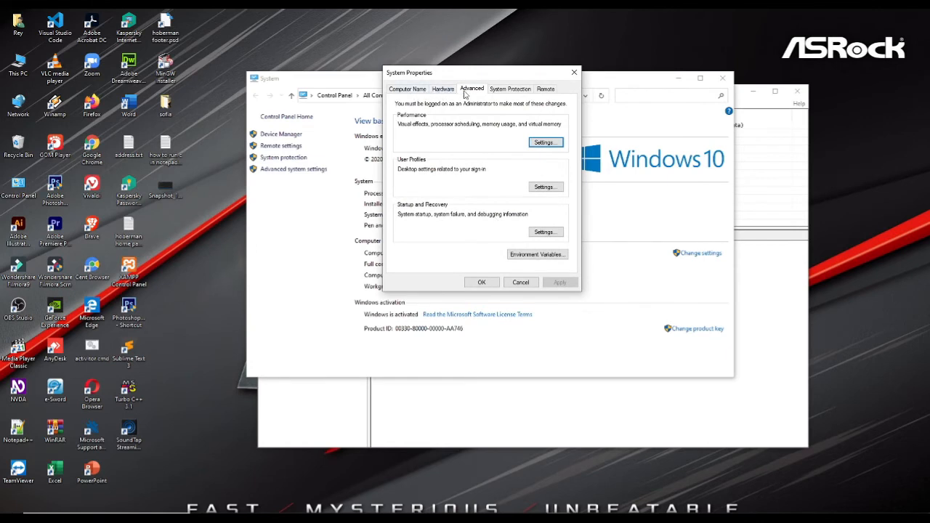
mouse_move(481, 95)
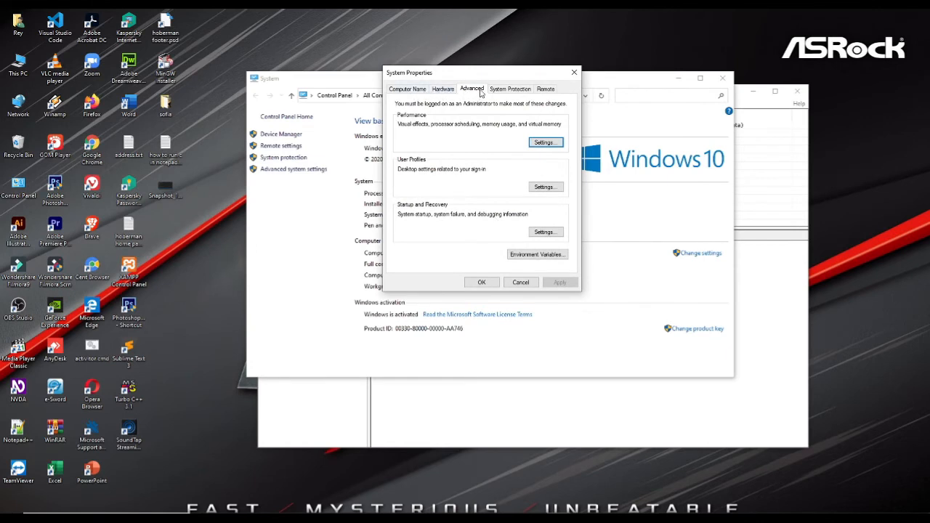
mouse_move(497, 261)
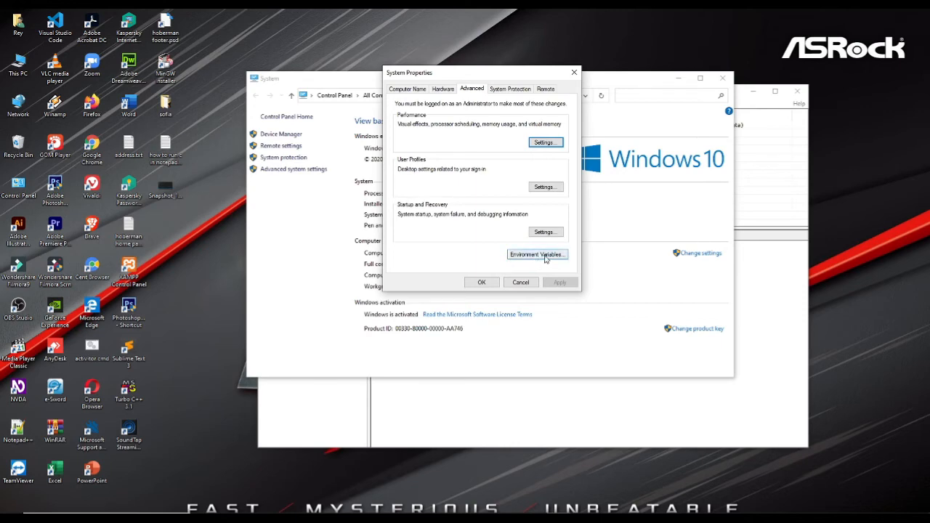
- Open Environment Variables and scroll the System variables list toward Path
click(536, 253)
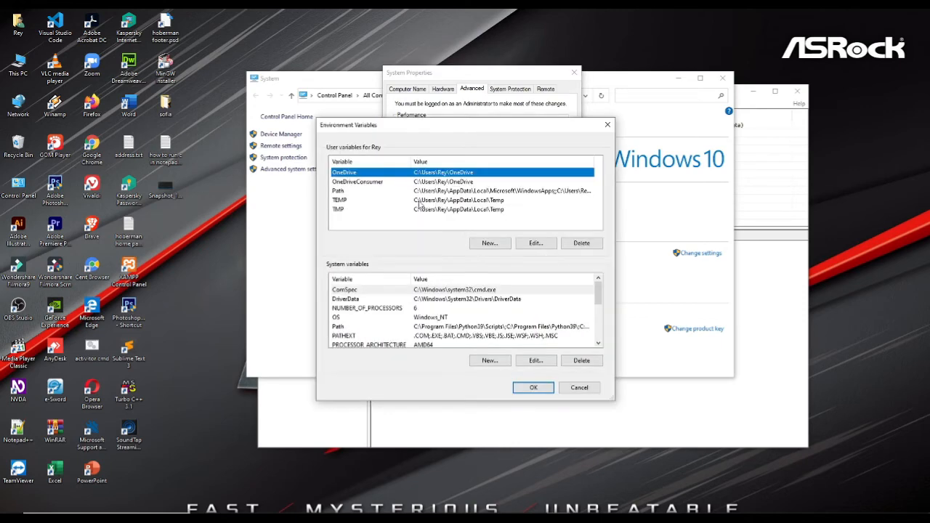
mouse_move(350, 275)
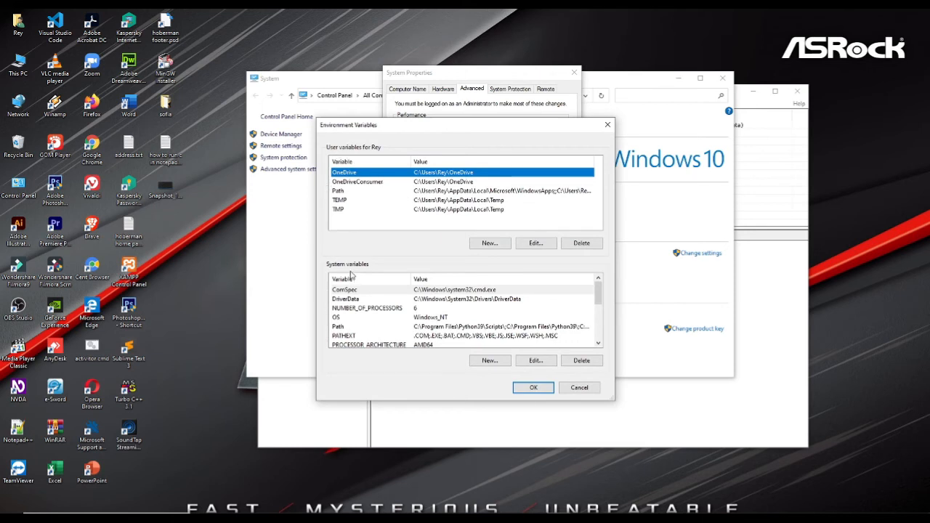
mouse_move(331, 310)
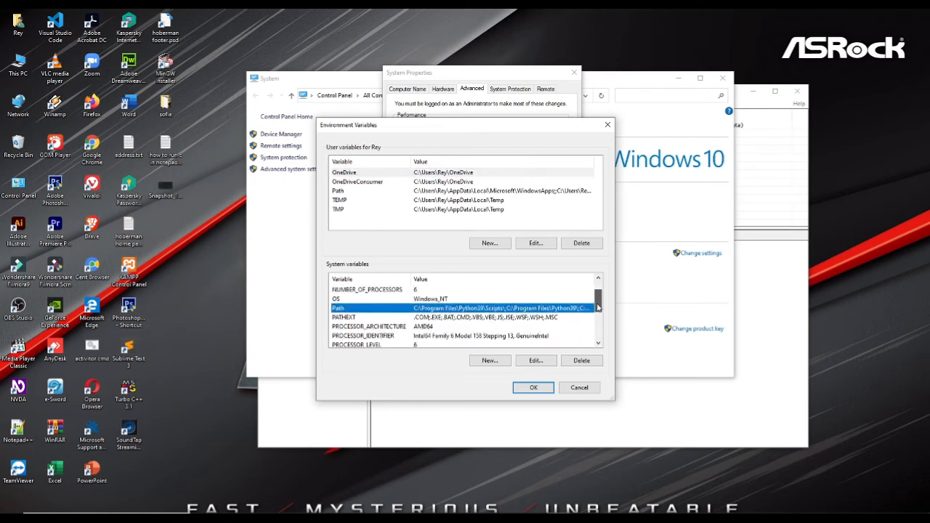
scroll(down, 3)
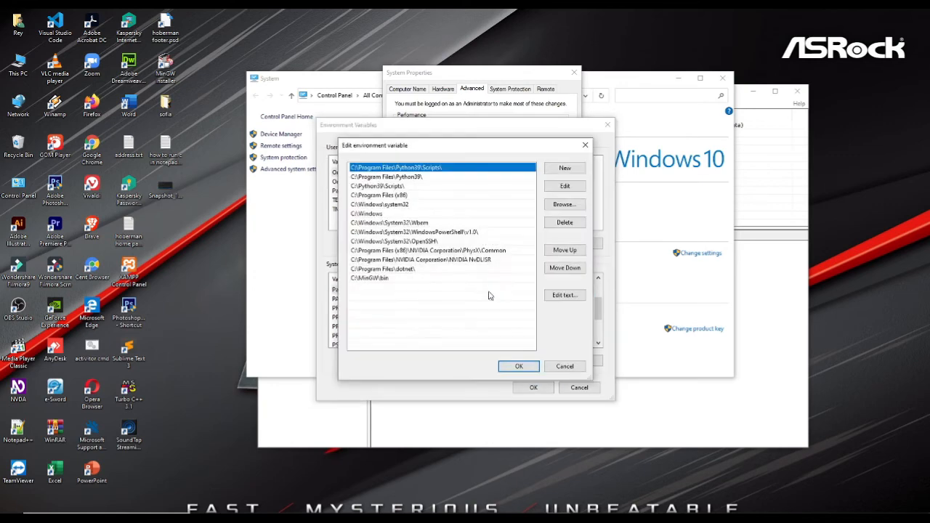
- Select the existing C:\MinGW\bin entry in the Path edit list
click(371, 277)
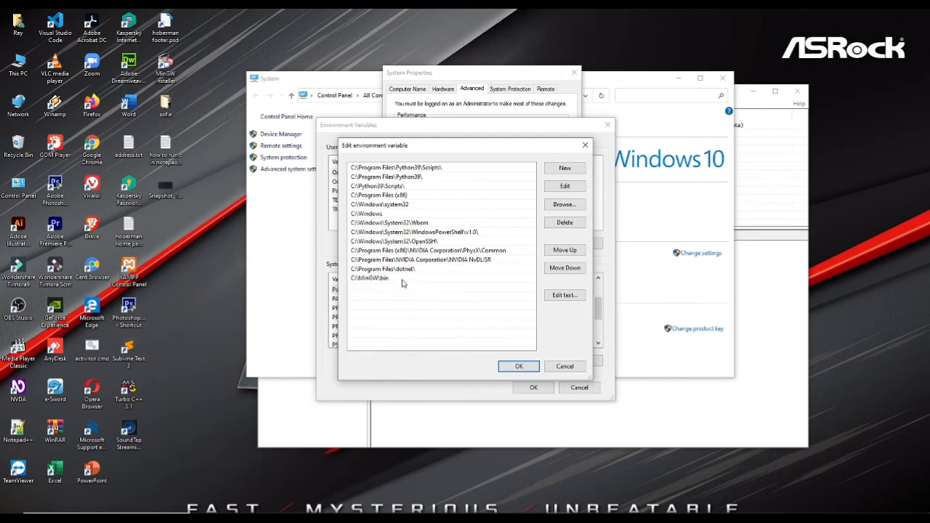
click(370, 278)
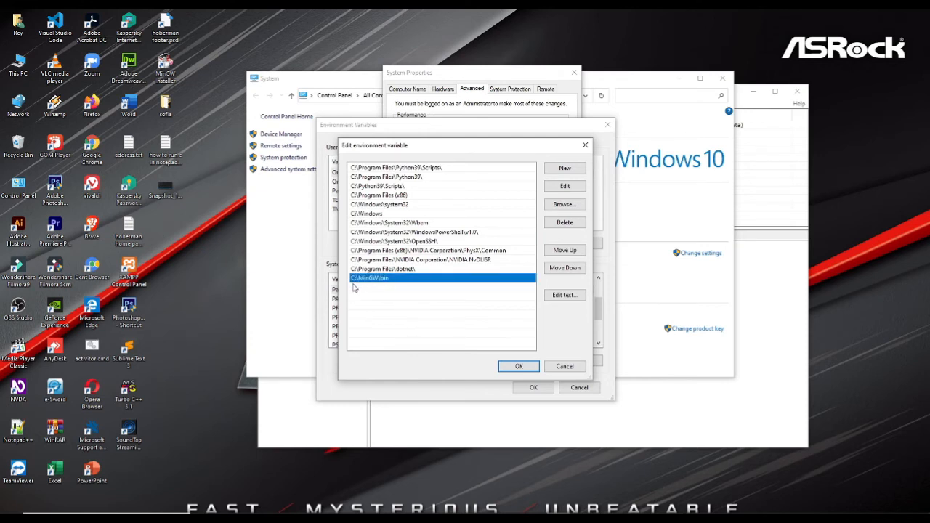
mouse_move(384, 286)
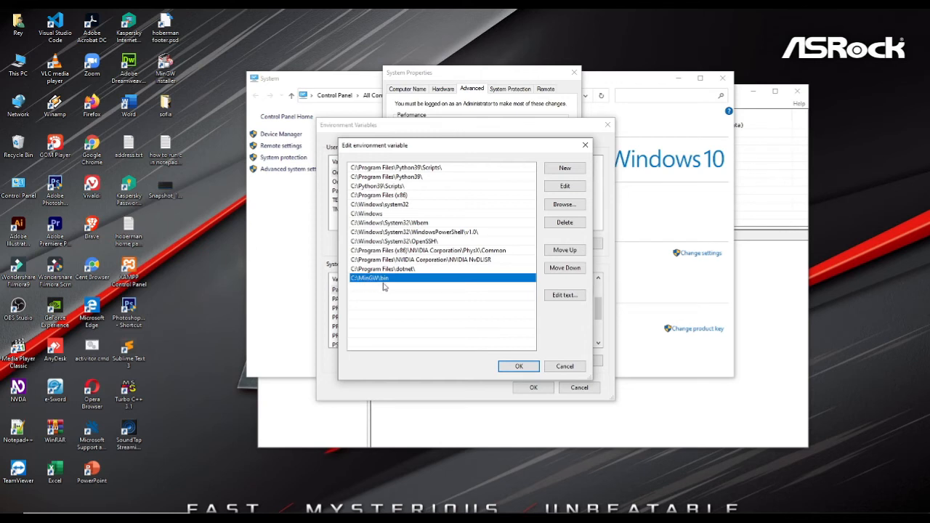
mouse_move(389, 283)
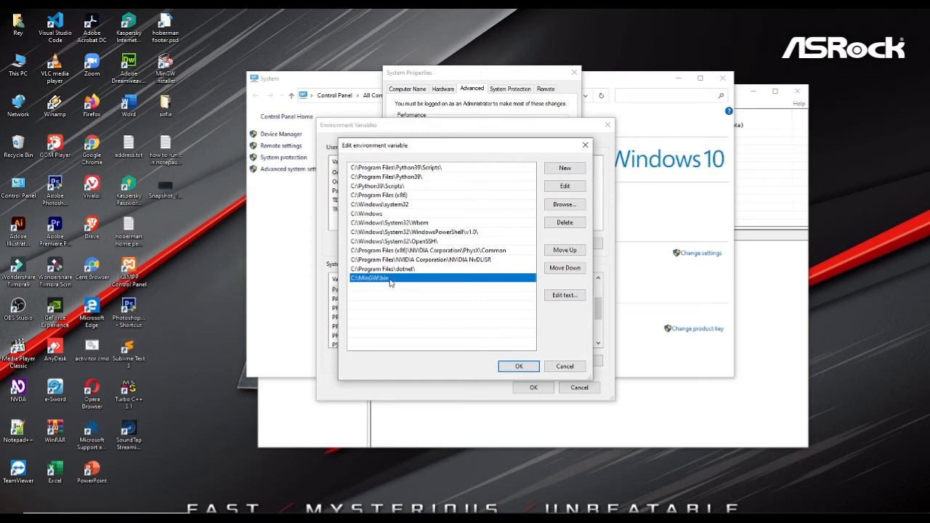
mouse_move(432, 366)
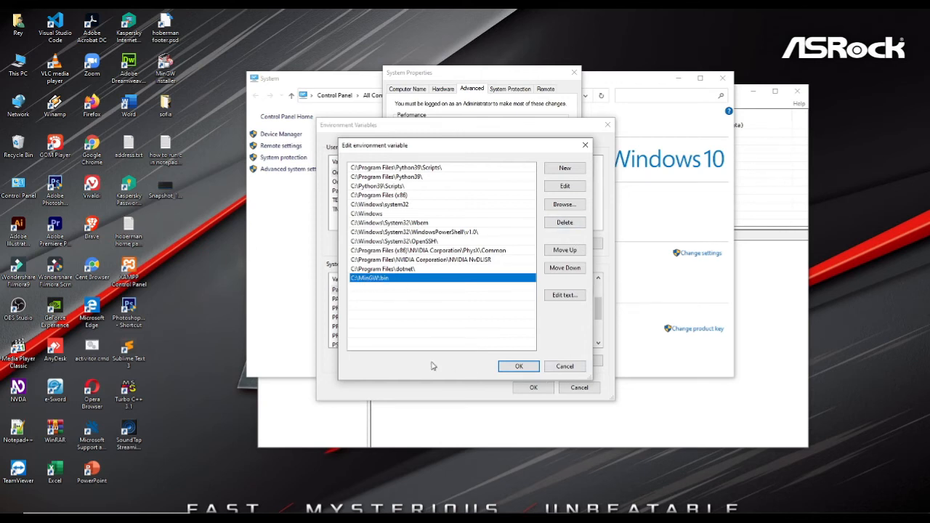
mouse_move(515, 298)
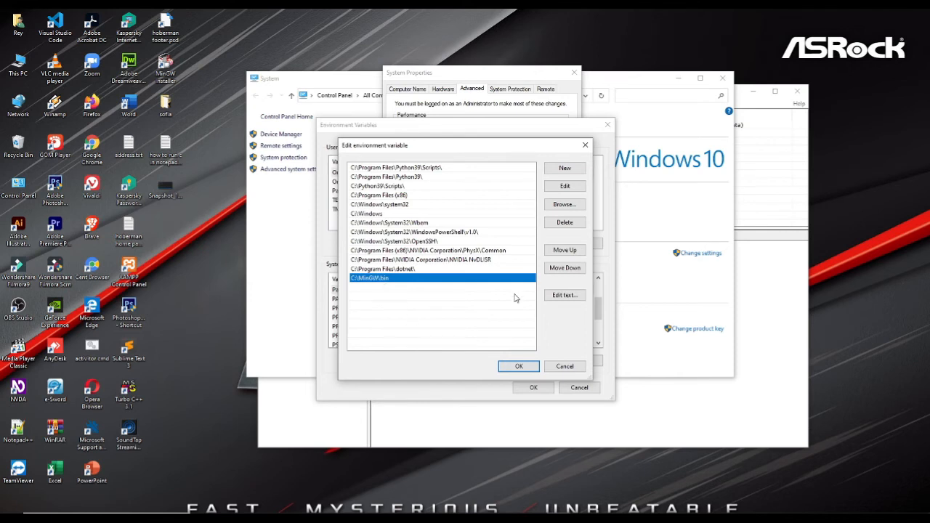
mouse_move(399, 285)
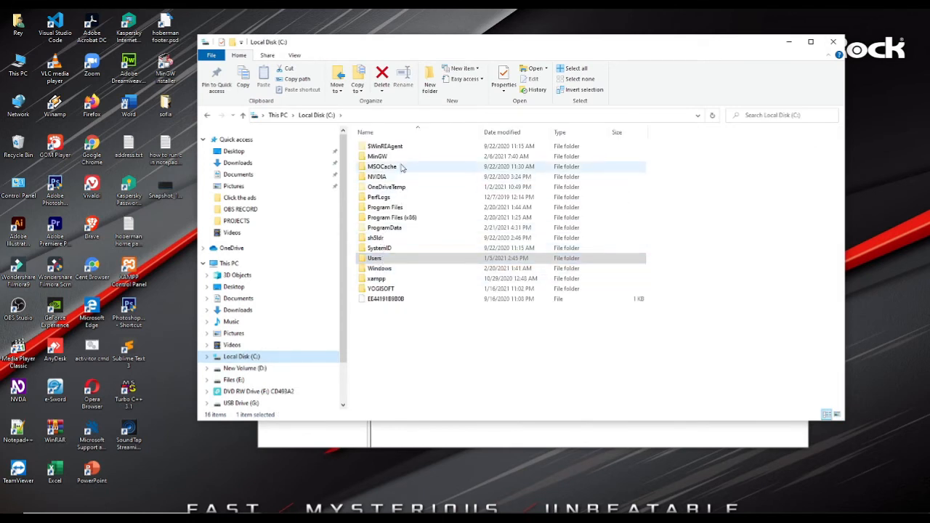
- Open the MinGW folder on C: in File Explorer to confirm it holds bin
double_click(377, 156)
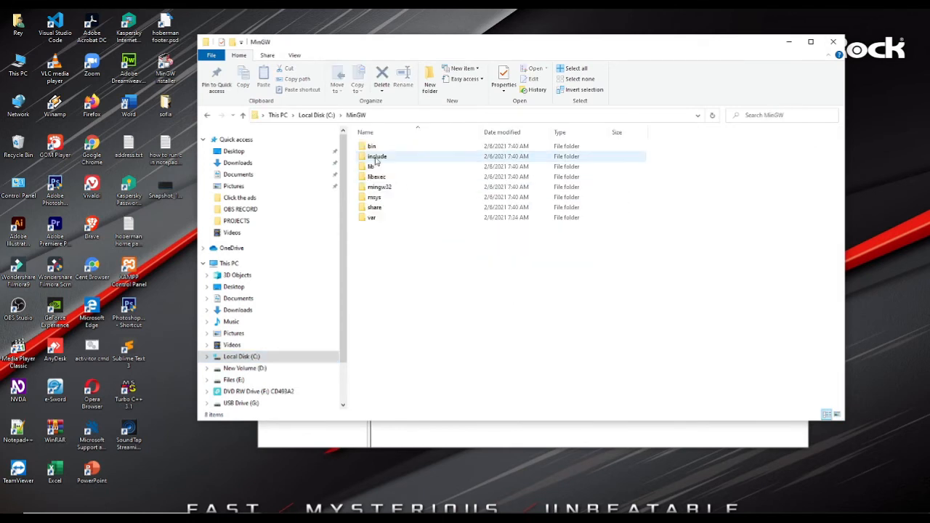
double_click(371, 146)
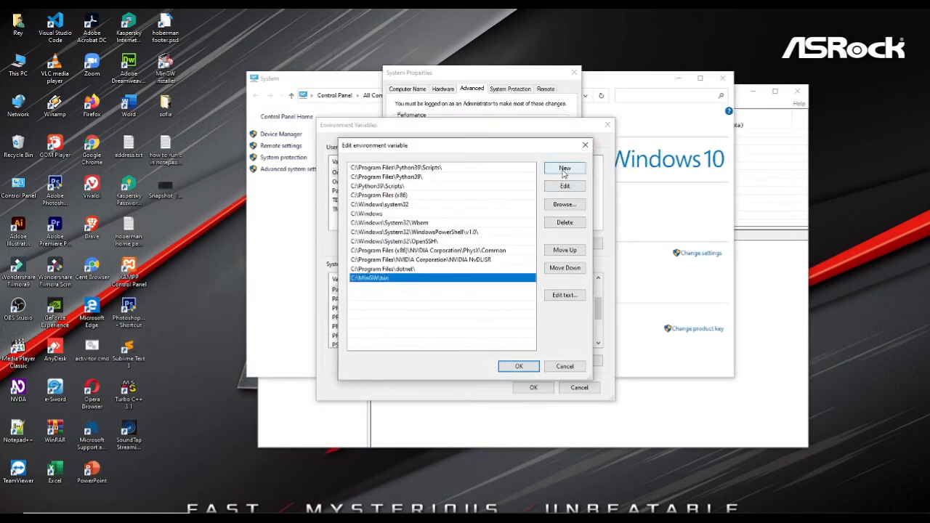
- Add C:\MinGW\bin to Path, remove the duplicate entry, and close all dialogs
click(564, 167)
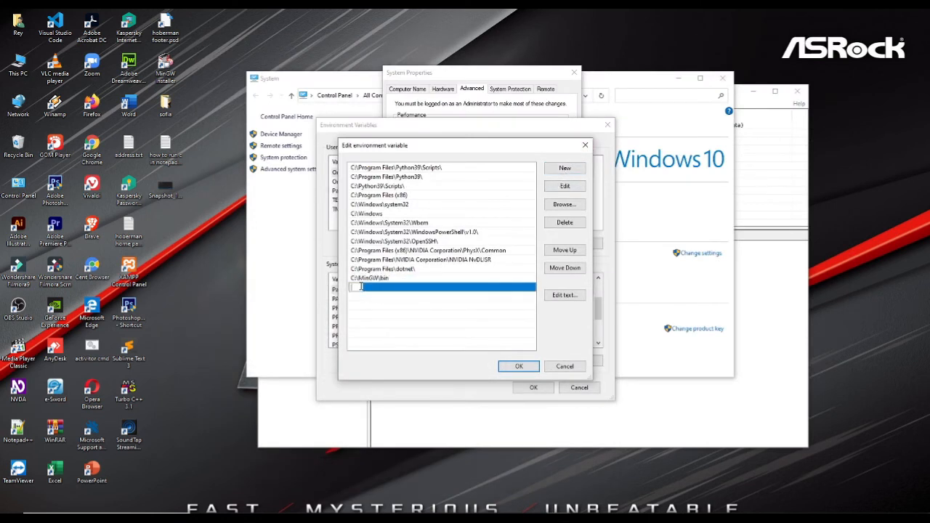
text(C:\MinGW\bin)
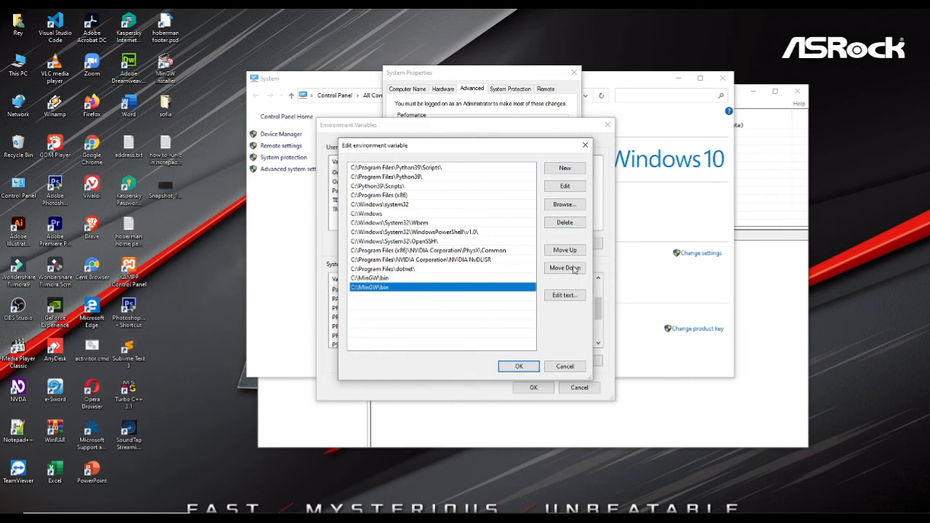
click(564, 222)
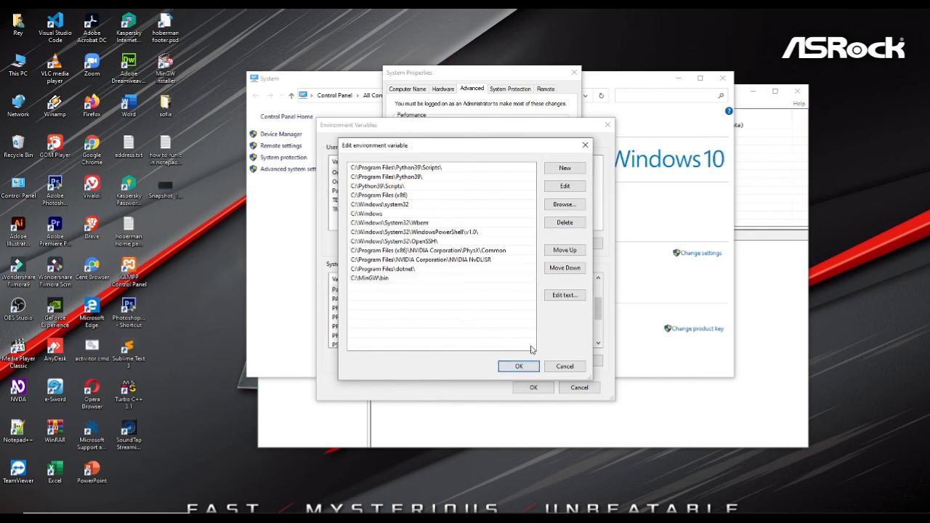
click(564, 365)
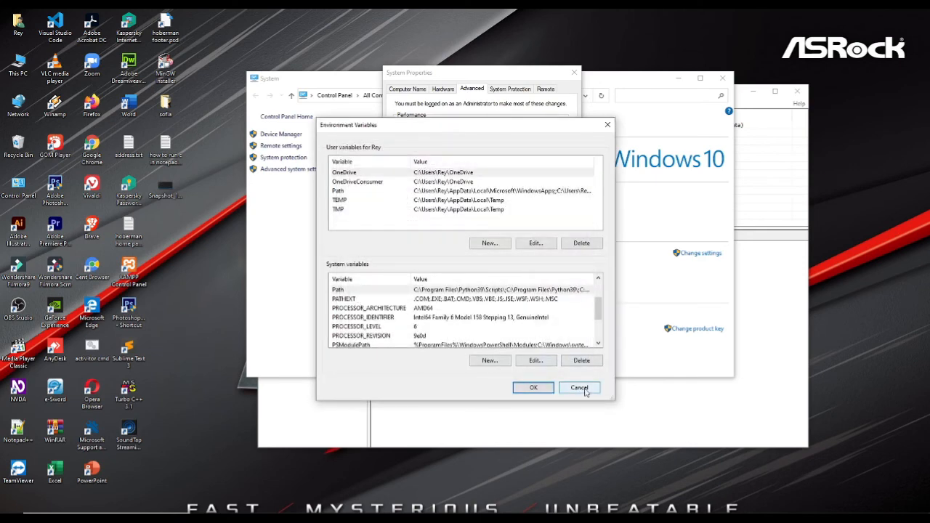
click(579, 387)
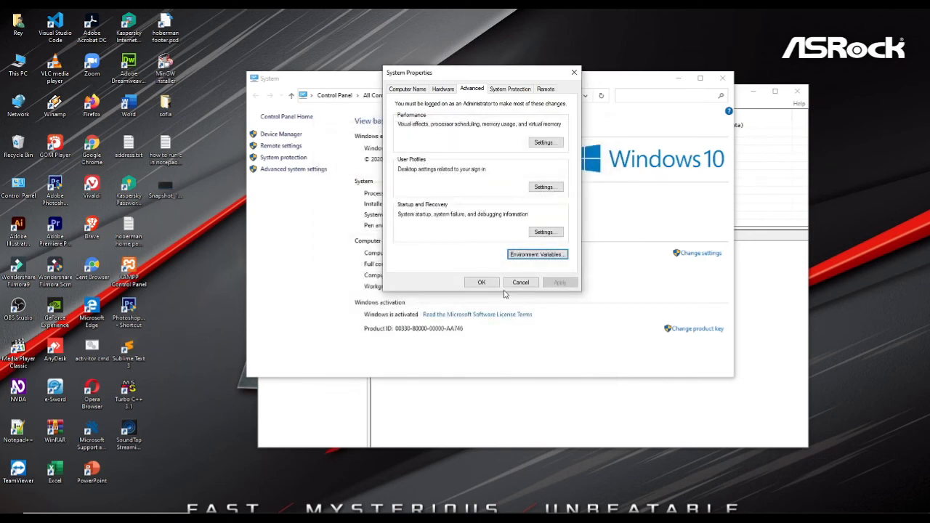
click(481, 282)
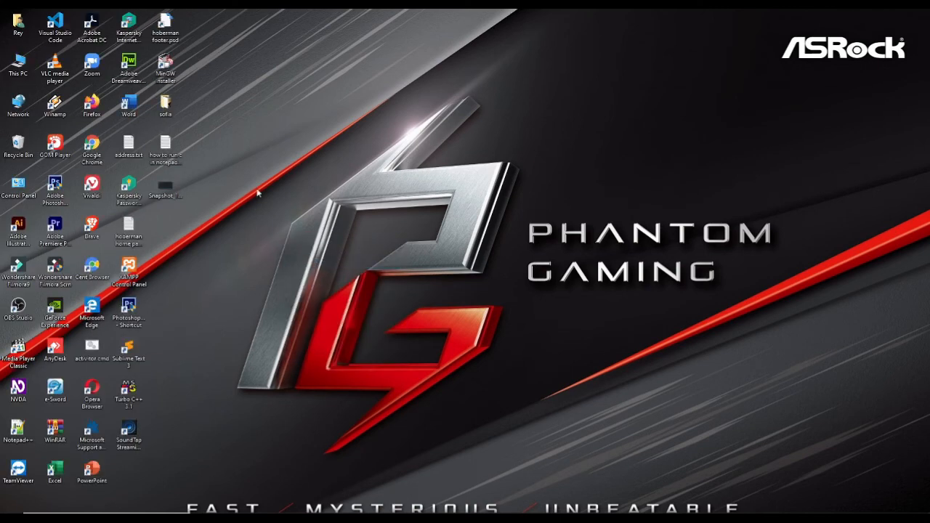
mouse_move(228, 300)
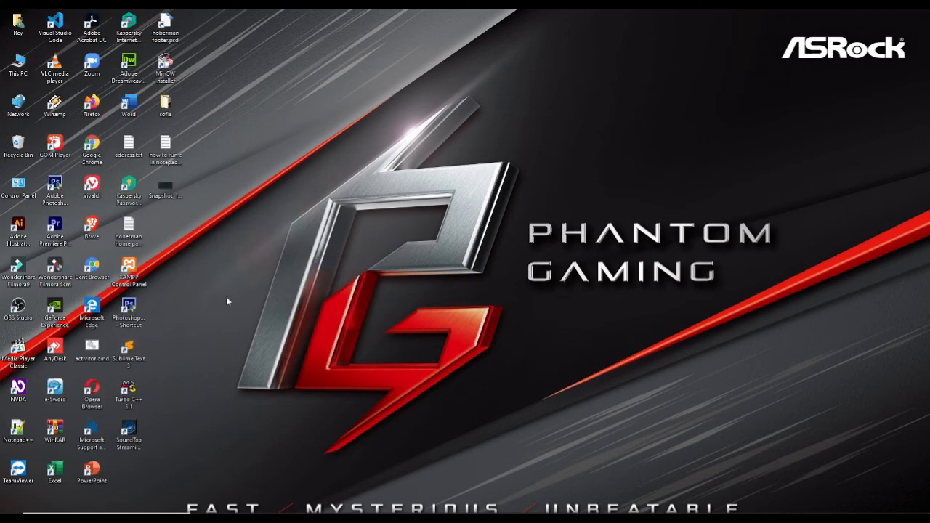
mouse_move(186, 380)
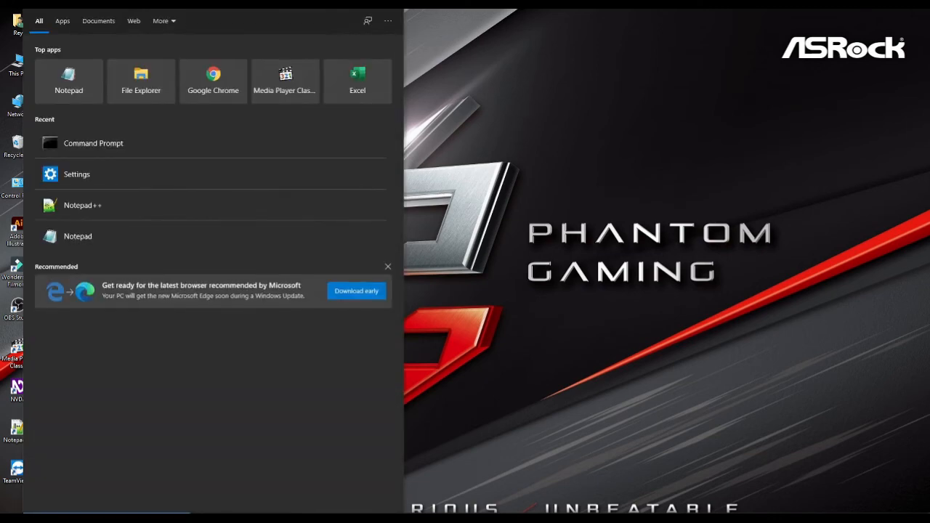
- Launch Command Prompt from Recent and drag its window to the screen centre
click(92, 142)
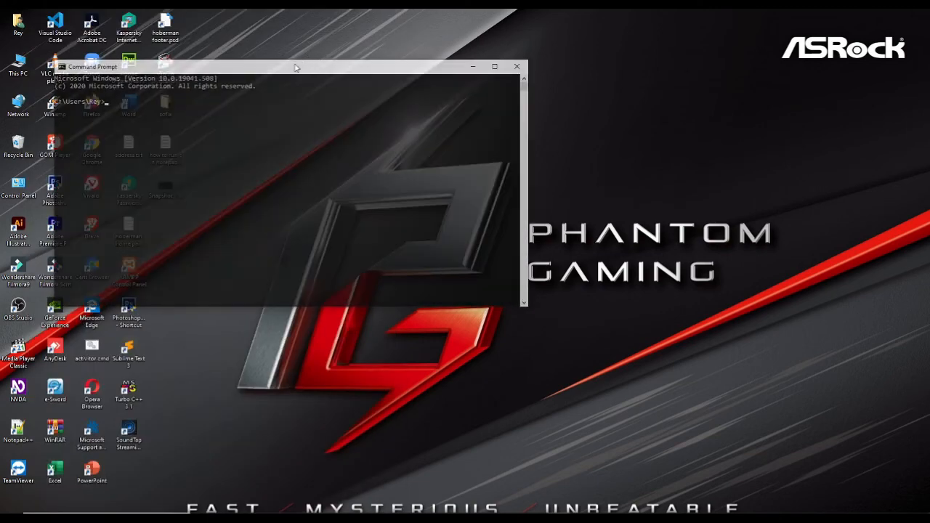
drag(297, 66, 465, 93)
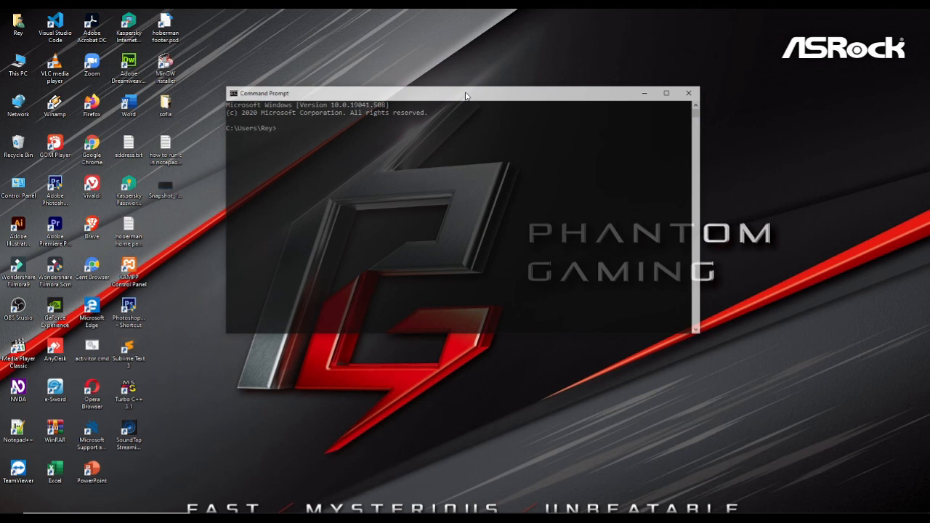
- Run gcc --version to display MinGW GCC 6.3.0
text(gcc)
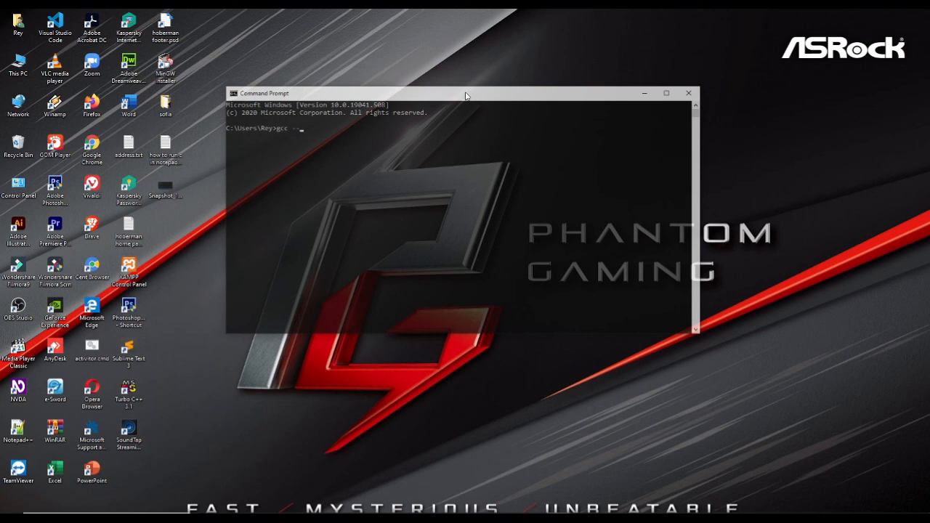
text(--version)
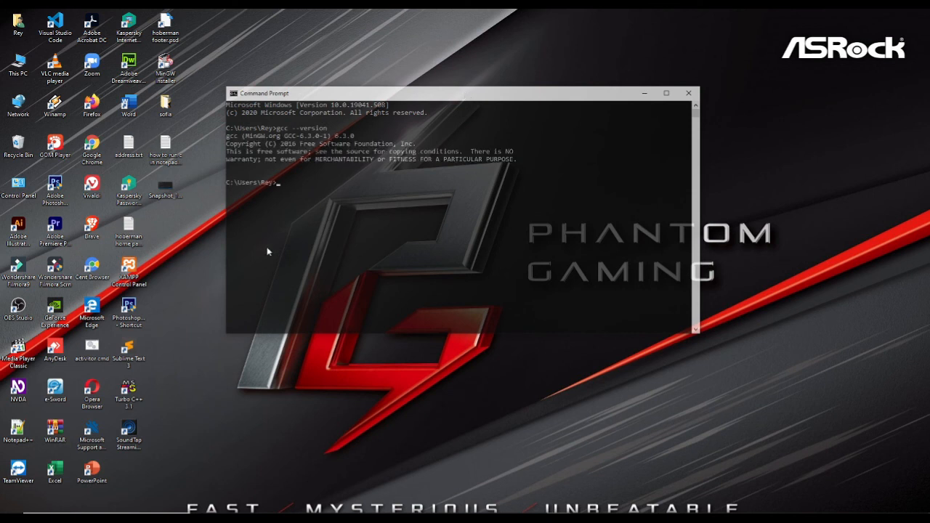
mouse_move(286, 190)
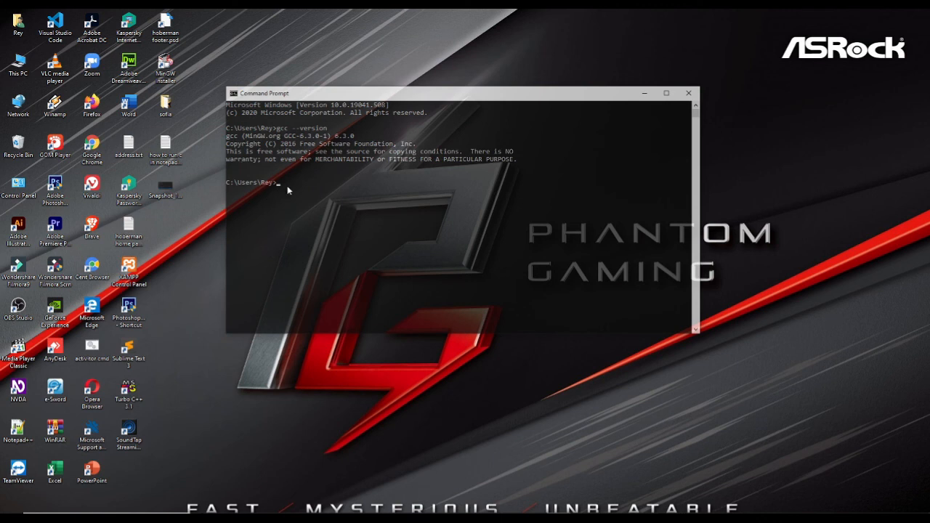
mouse_move(303, 217)
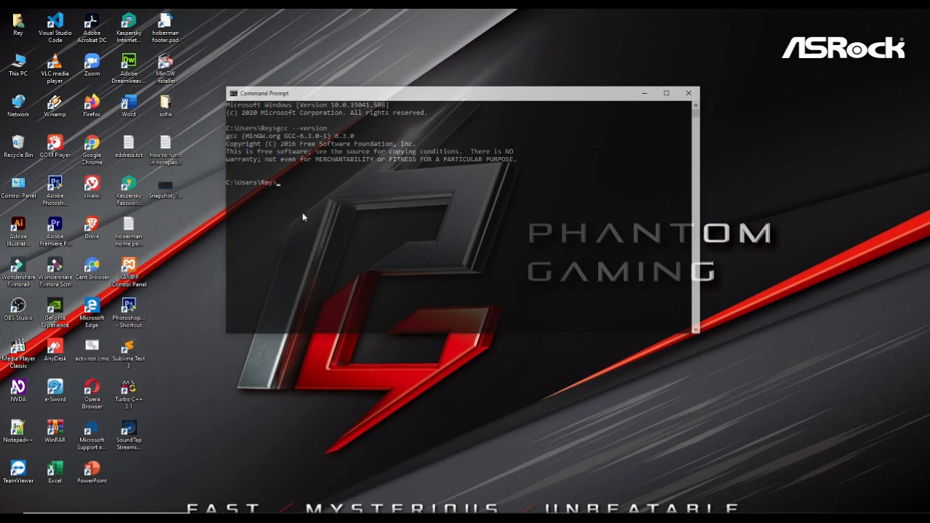
mouse_move(307, 217)
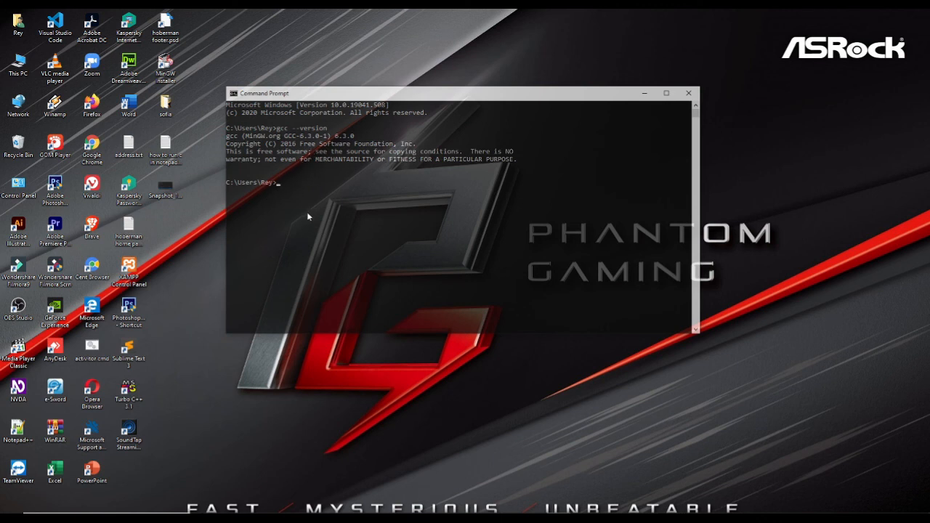
mouse_move(308, 172)
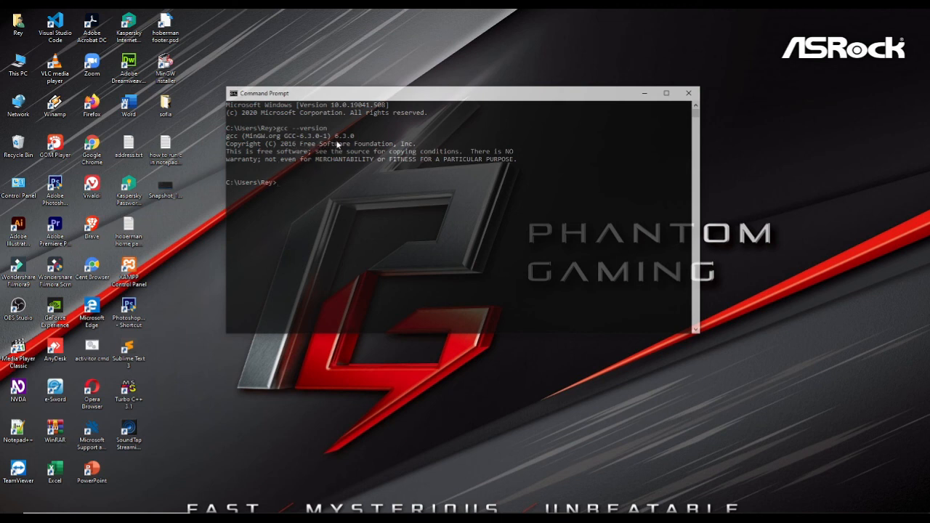
mouse_move(311, 253)
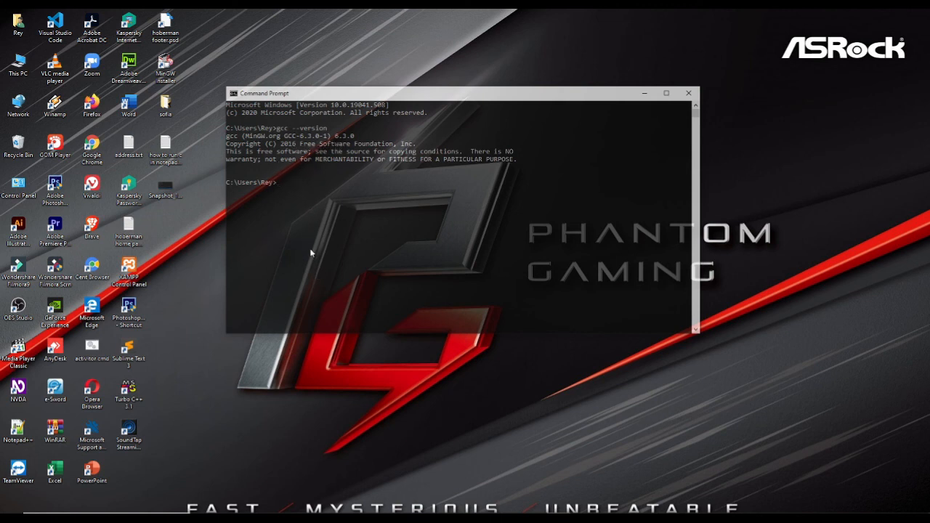
mouse_move(288, 265)
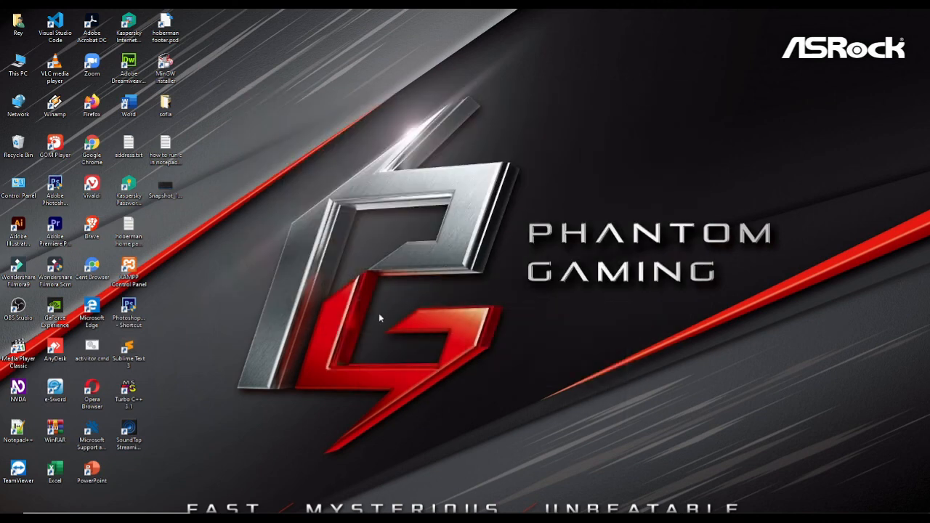
mouse_move(278, 372)
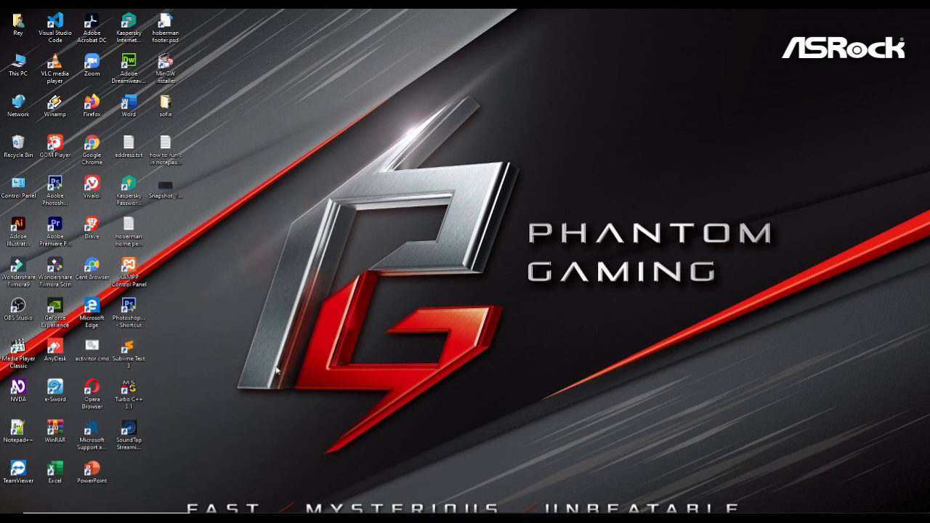
mouse_move(196, 426)
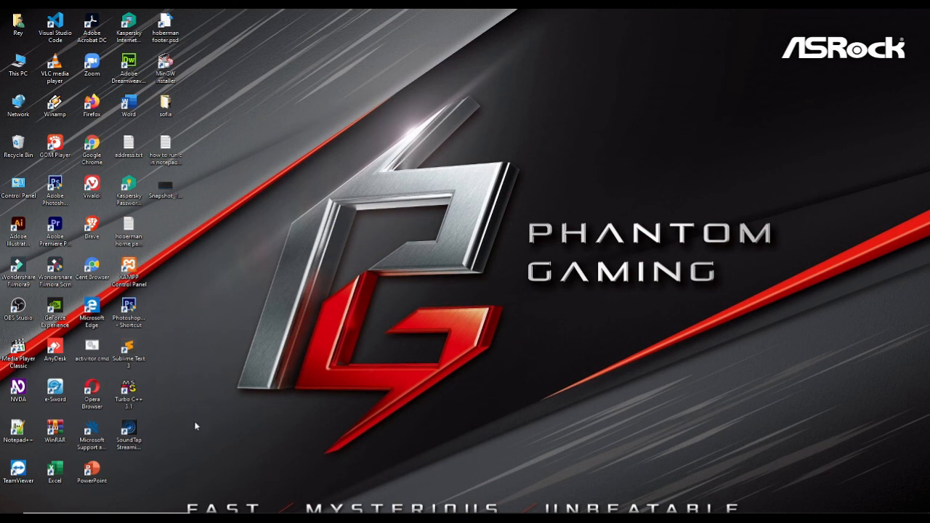
mouse_move(252, 376)
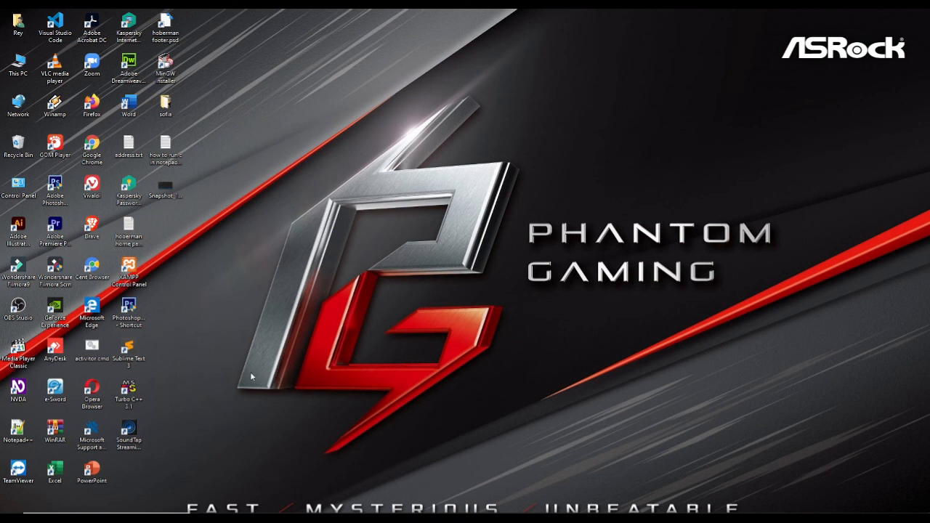
mouse_move(268, 340)
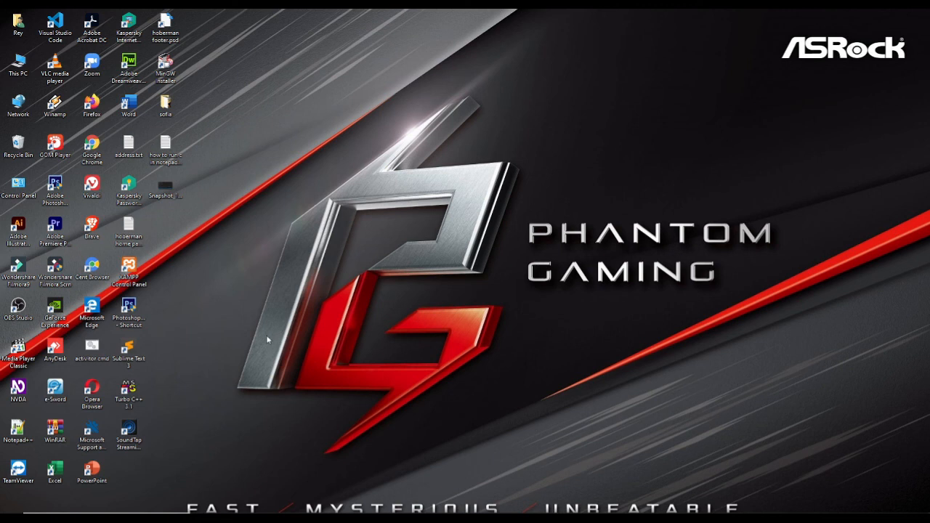
mouse_move(247, 340)
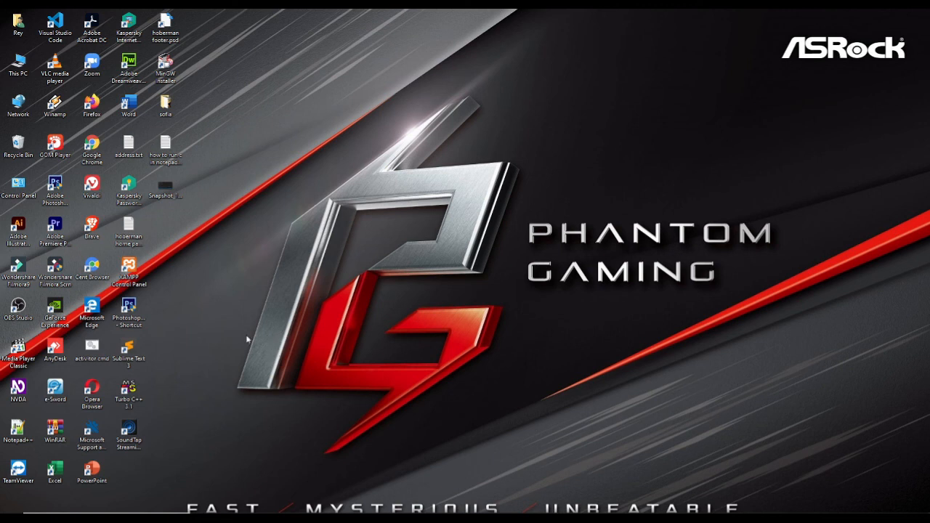
mouse_move(269, 285)
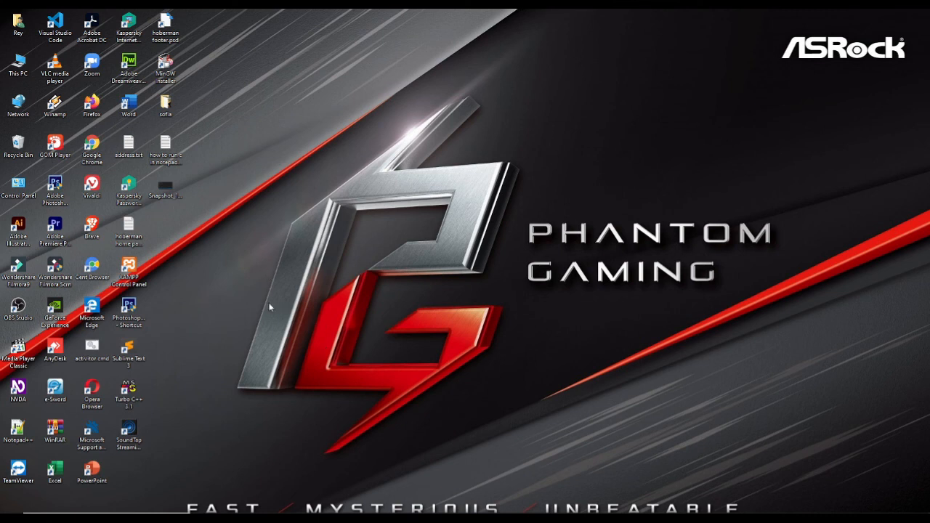
mouse_move(268, 313)
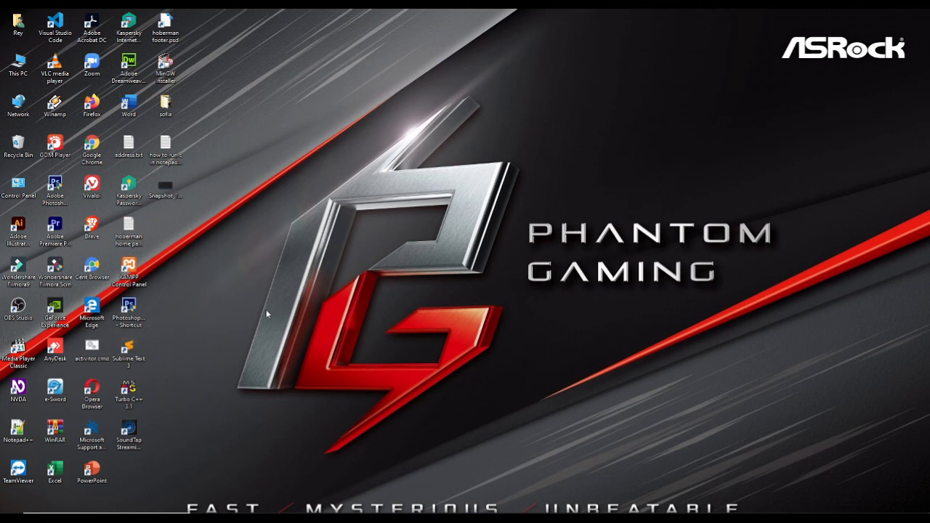
mouse_move(477, 304)
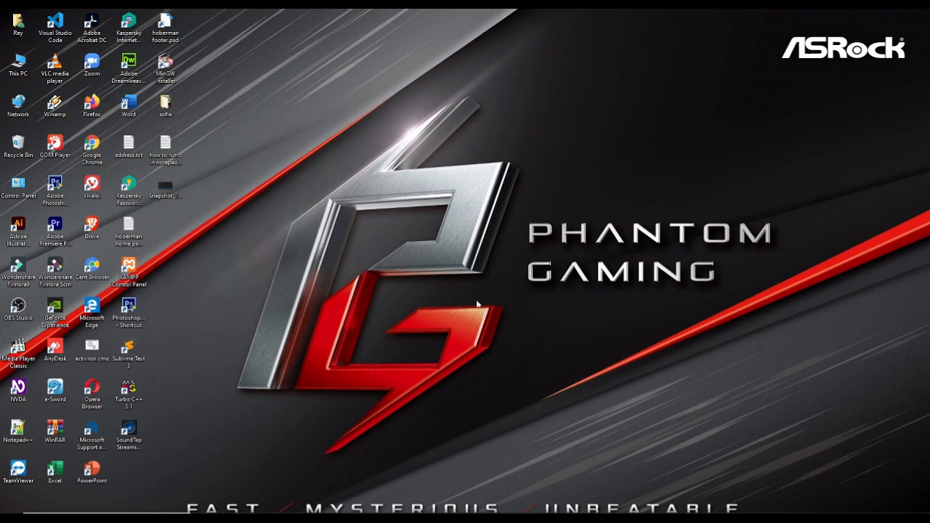
mouse_move(476, 304)
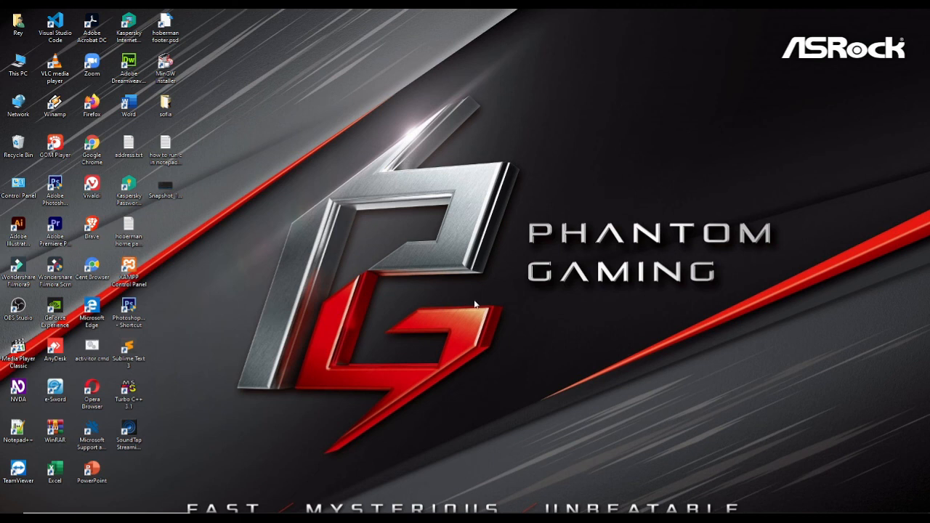
mouse_move(454, 318)
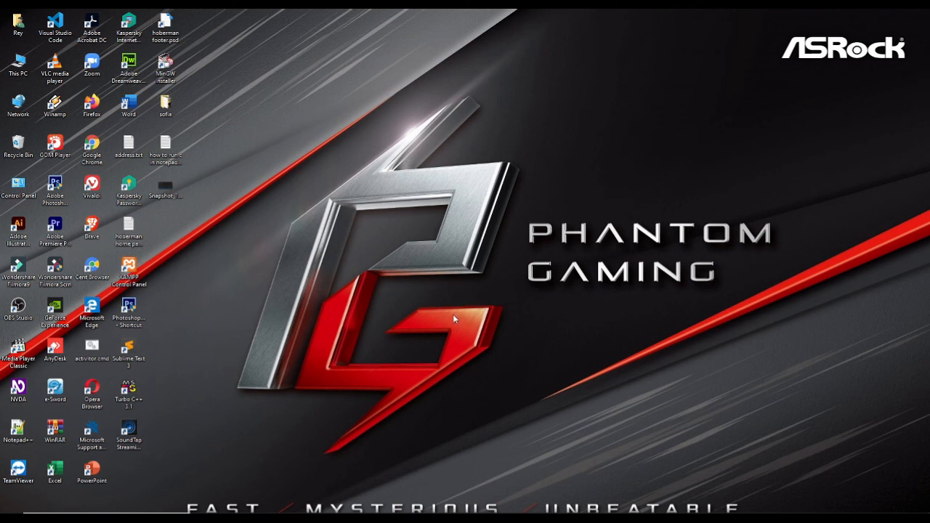
mouse_move(472, 318)
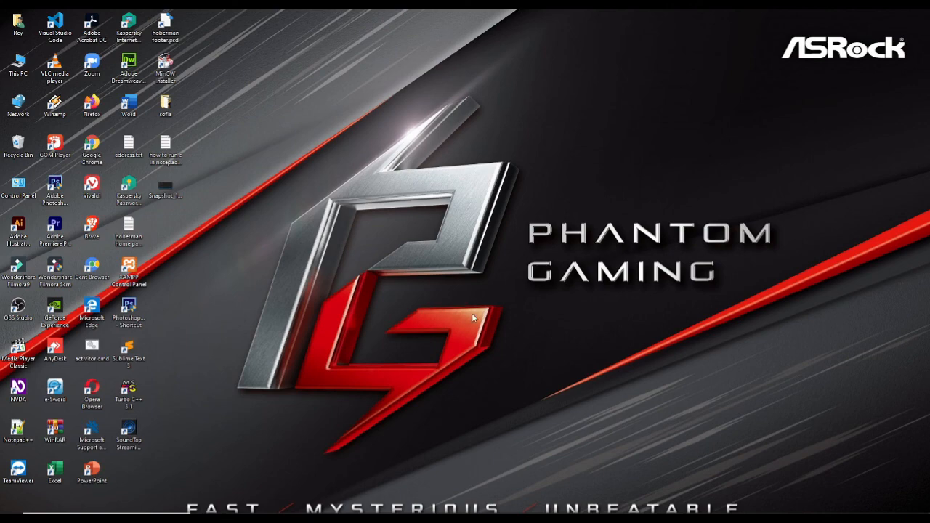